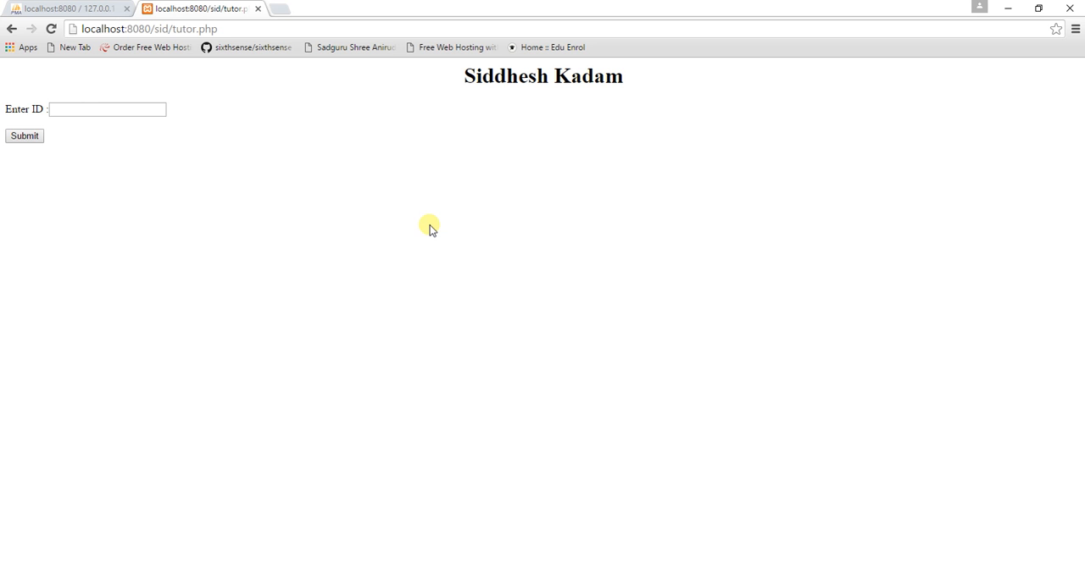
{"action": "mouse_move", "coordinate": [387, 162]}
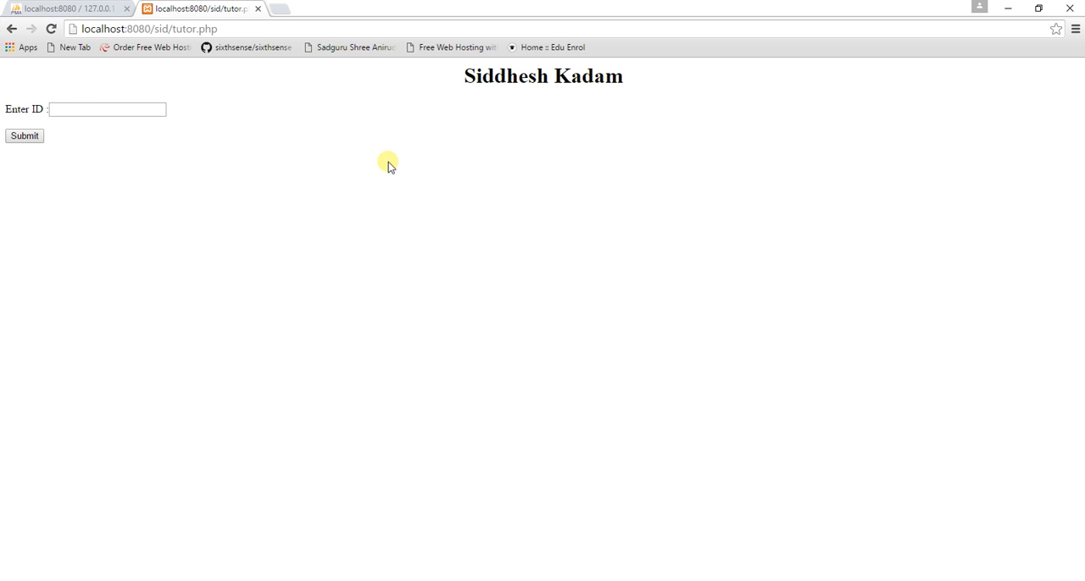
Browse the phpMyAdmin project table showing ids 2, 3 and 4, then return to tutor.php.
{"action": "left_click", "coordinate": [107, 109]}
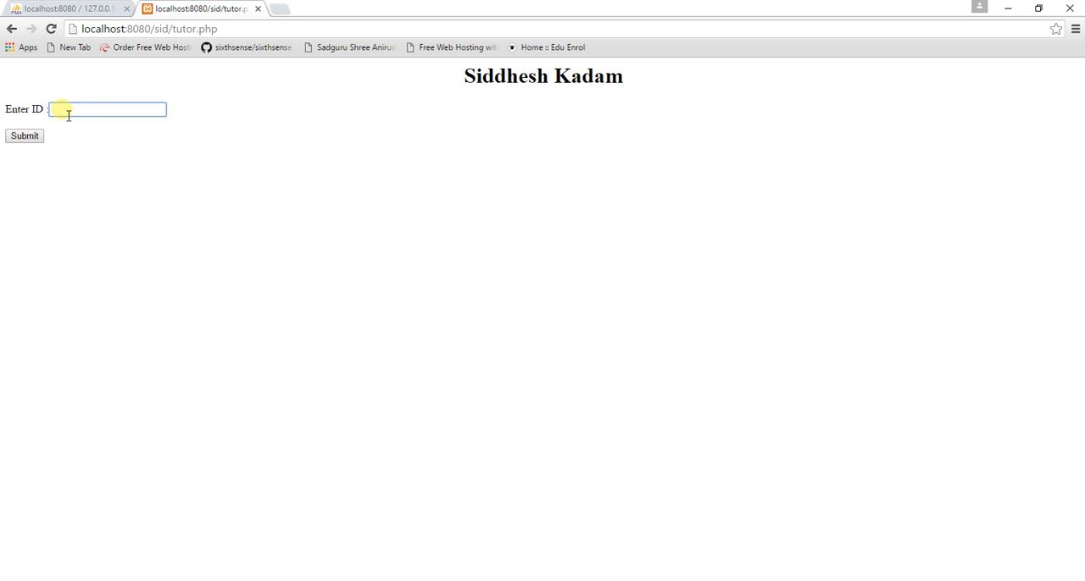
{"action": "left_click", "coordinate": [106, 109]}
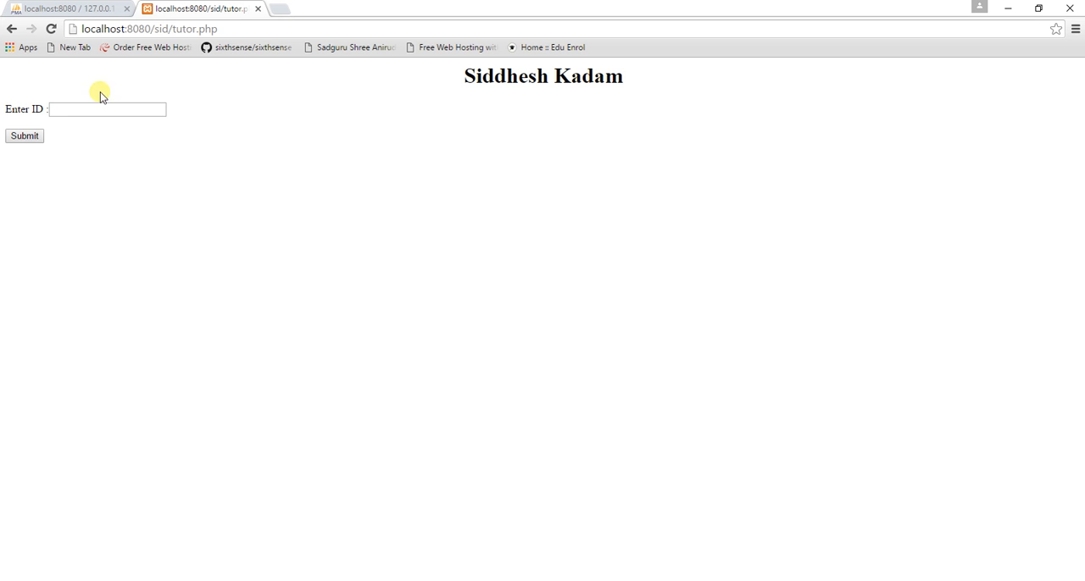
{"action": "mouse_move", "coordinate": [80, 118]}
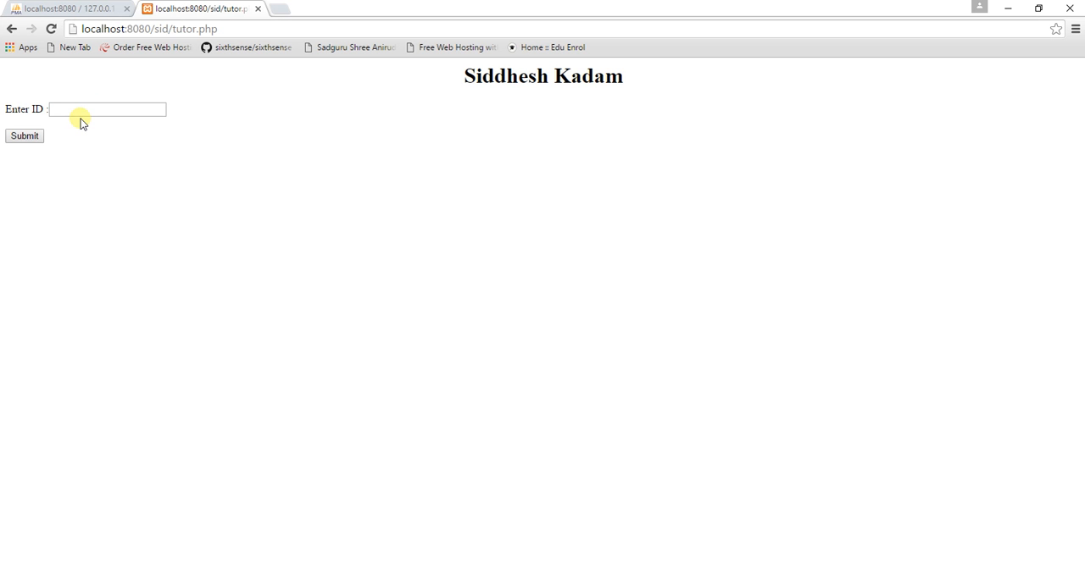
{"action": "left_click", "coordinate": [107, 110]}
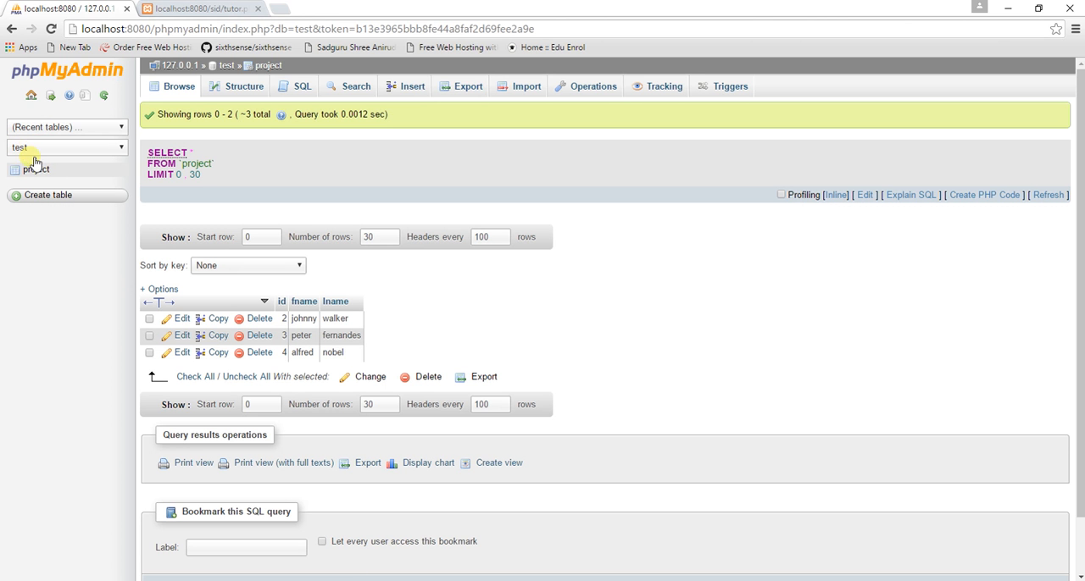
{"action": "left_click", "coordinate": [37, 169]}
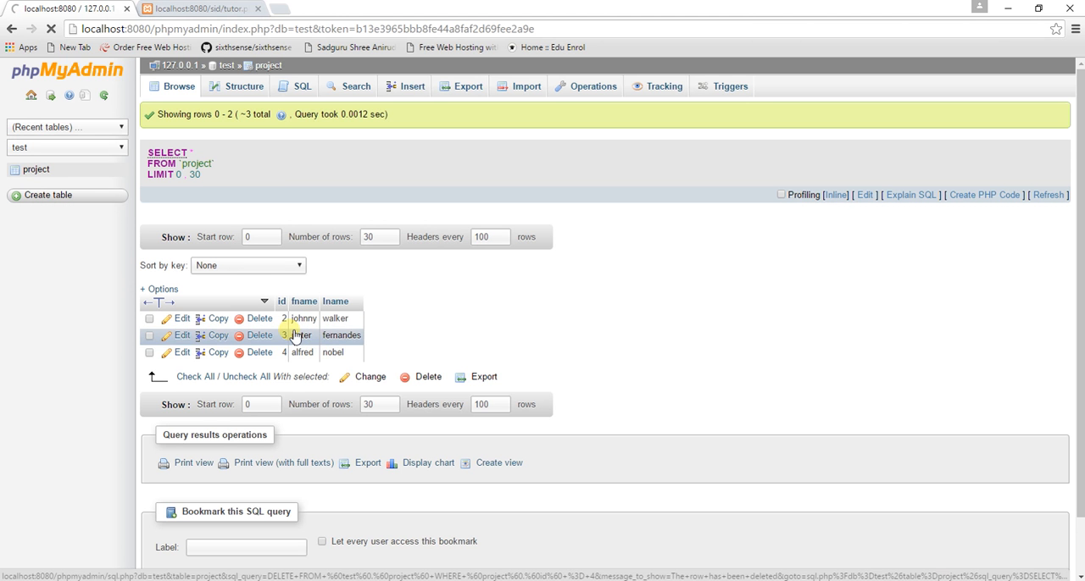
{"action": "left_click", "coordinate": [199, 8]}
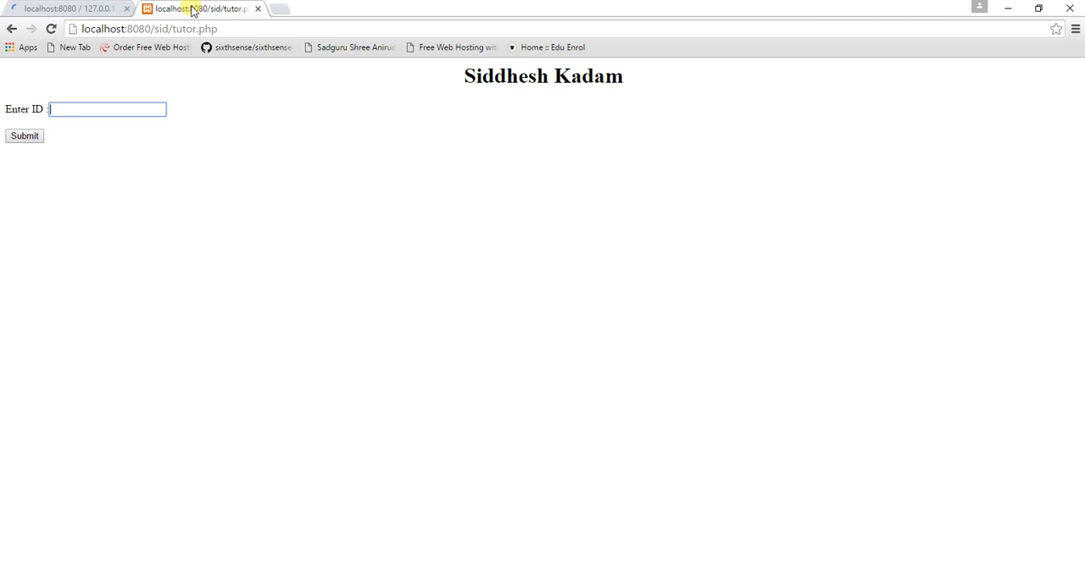
{"action": "left_click", "coordinate": [66, 8]}
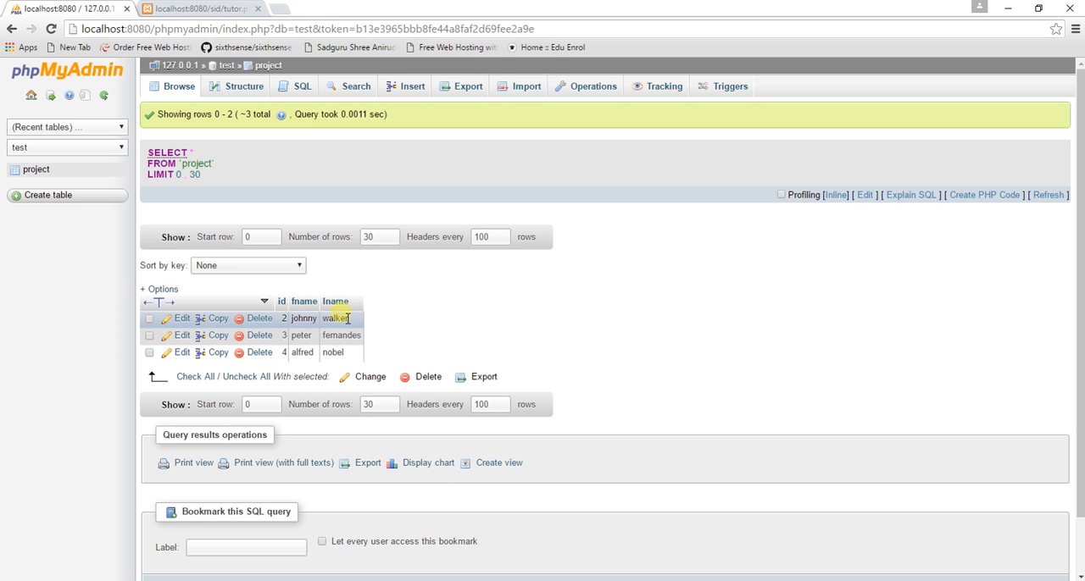
{"action": "left_click", "coordinate": [201, 8]}
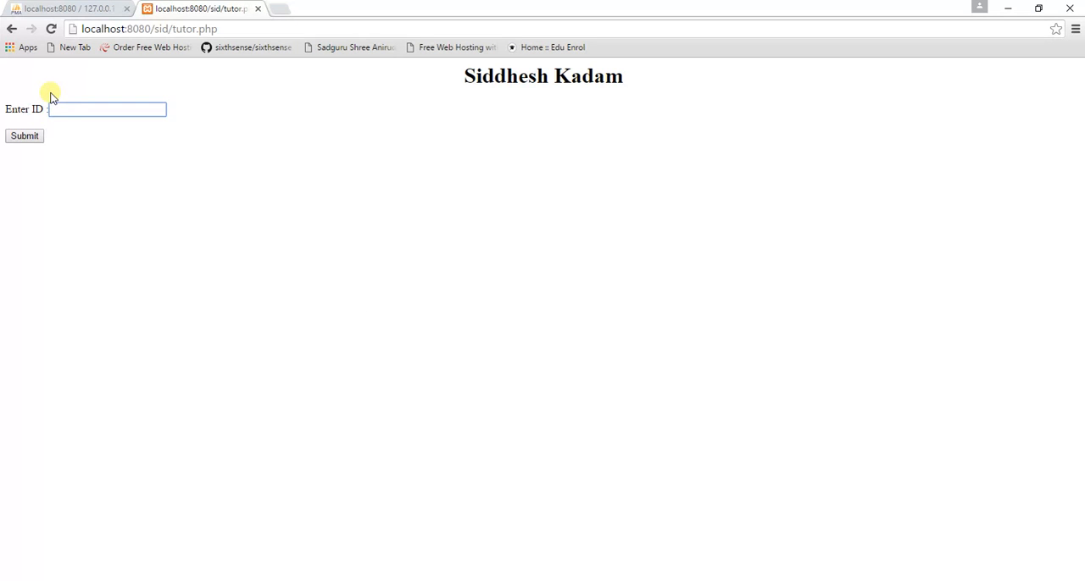
{"action": "mouse_move", "coordinate": [93, 91]}
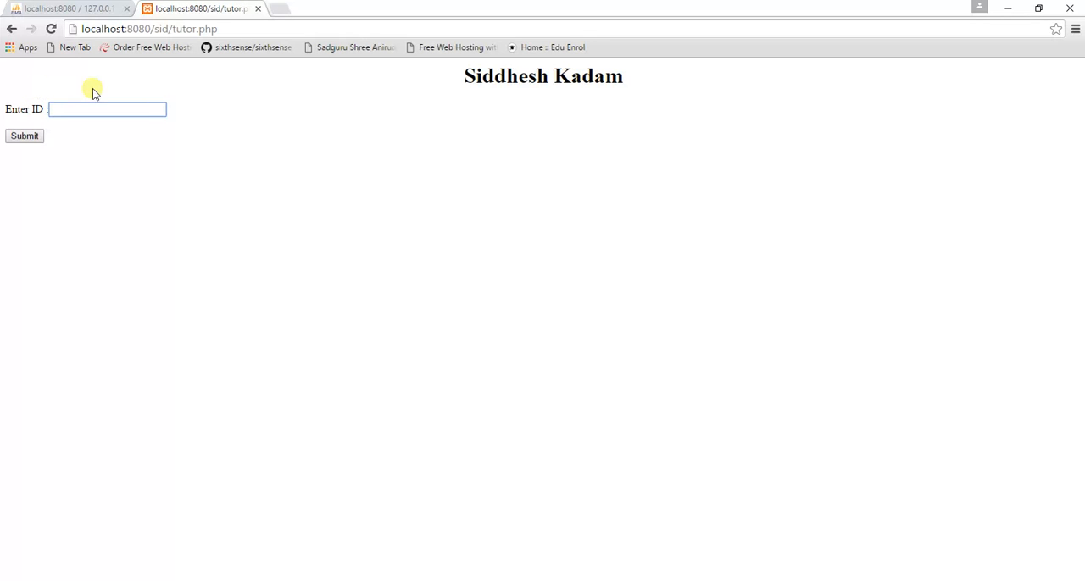
{"action": "mouse_move", "coordinate": [41, 93]}
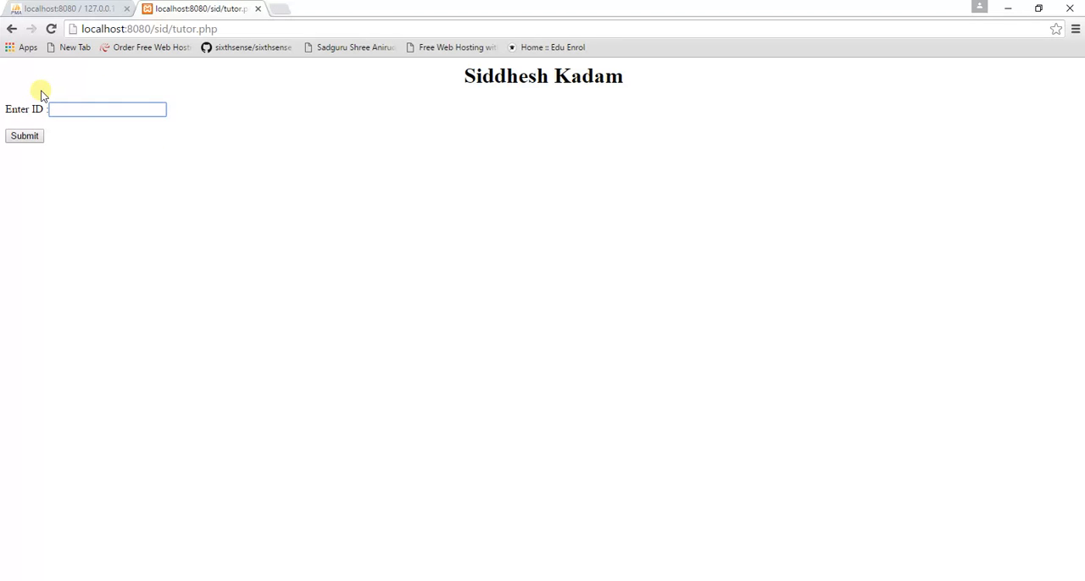
{"action": "mouse_move", "coordinate": [107, 109]}
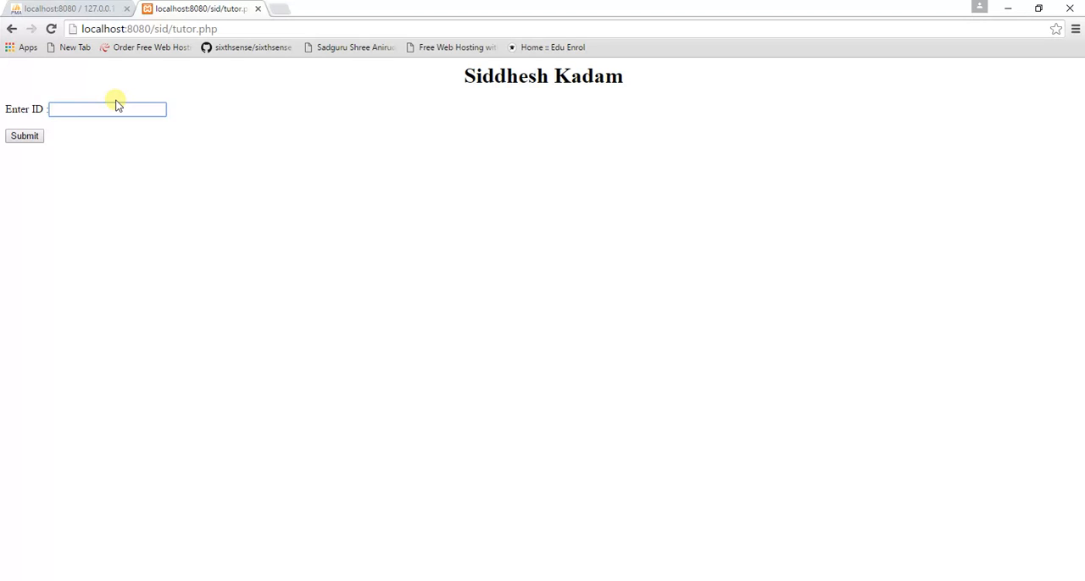
{"action": "left_click", "coordinate": [106, 109]}
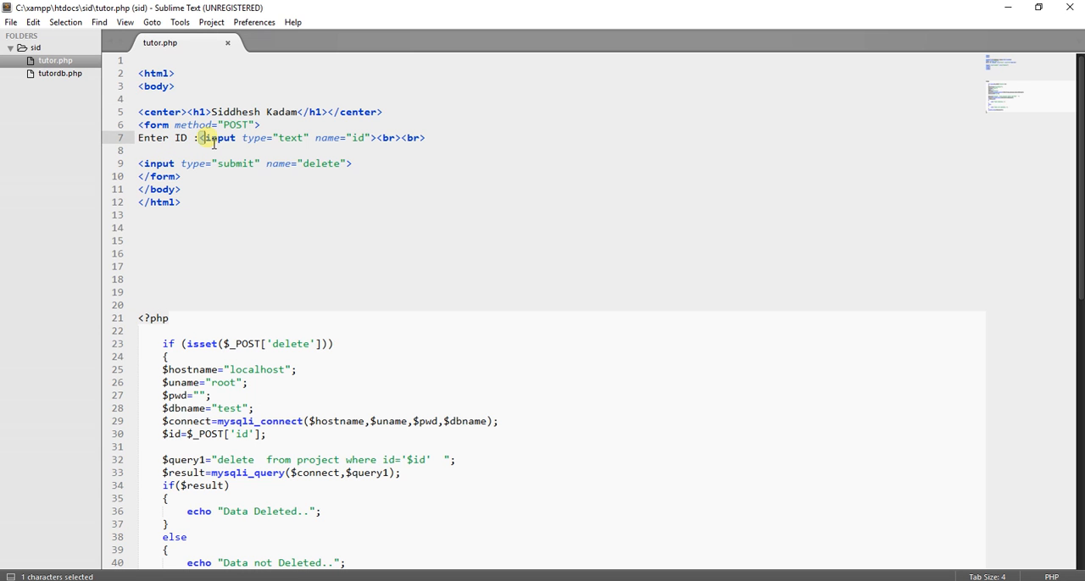
Highlight the text input named 'id' on line 7 of tutor.php.
{"action": "left_click_drag", "start_coordinate": [207, 137], "coordinate": [371, 138]}
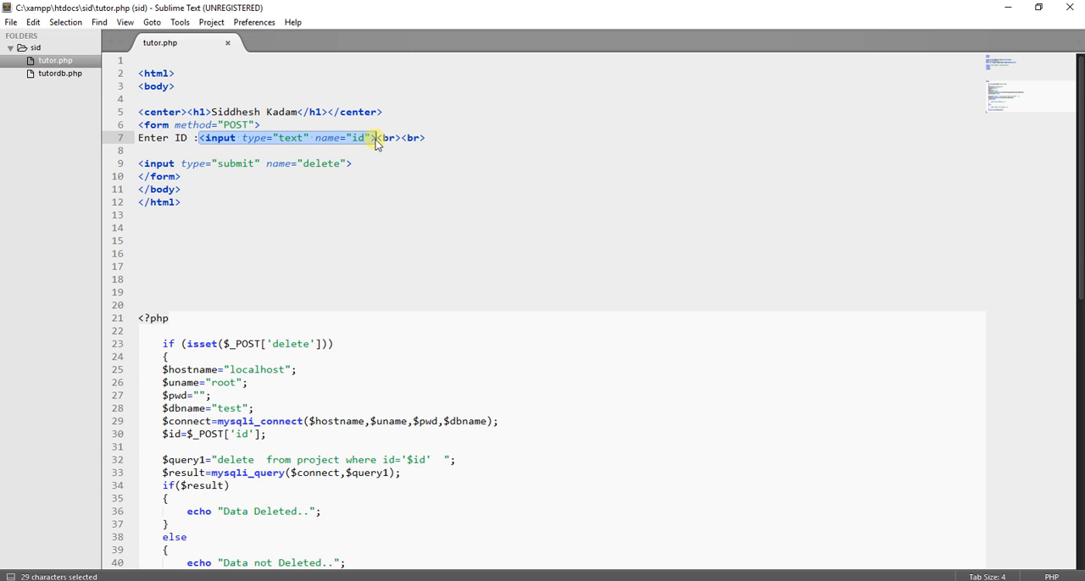
{"action": "mouse_move", "coordinate": [370, 158]}
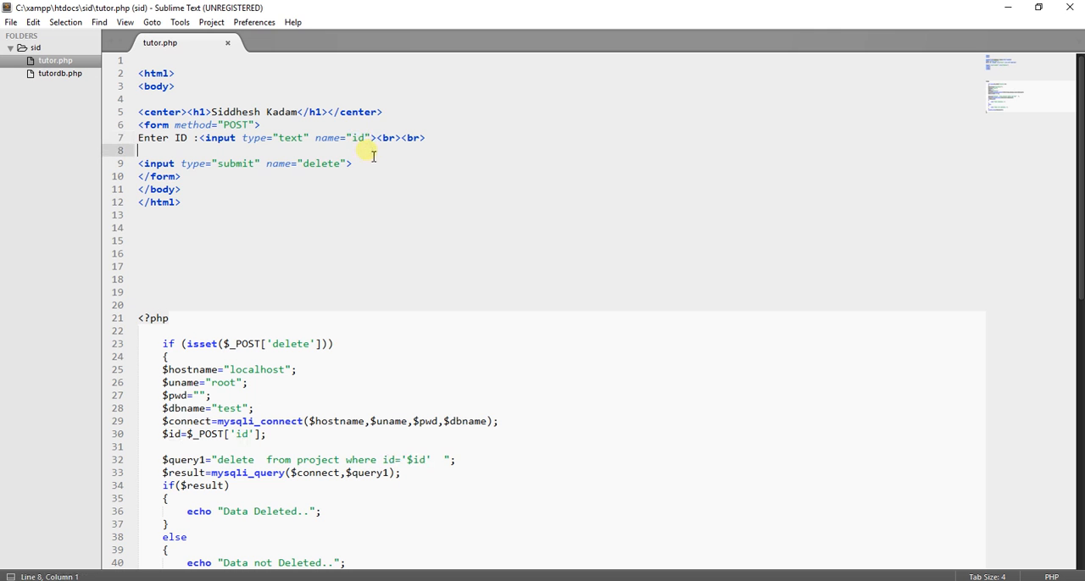
{"action": "mouse_move", "coordinate": [192, 164]}
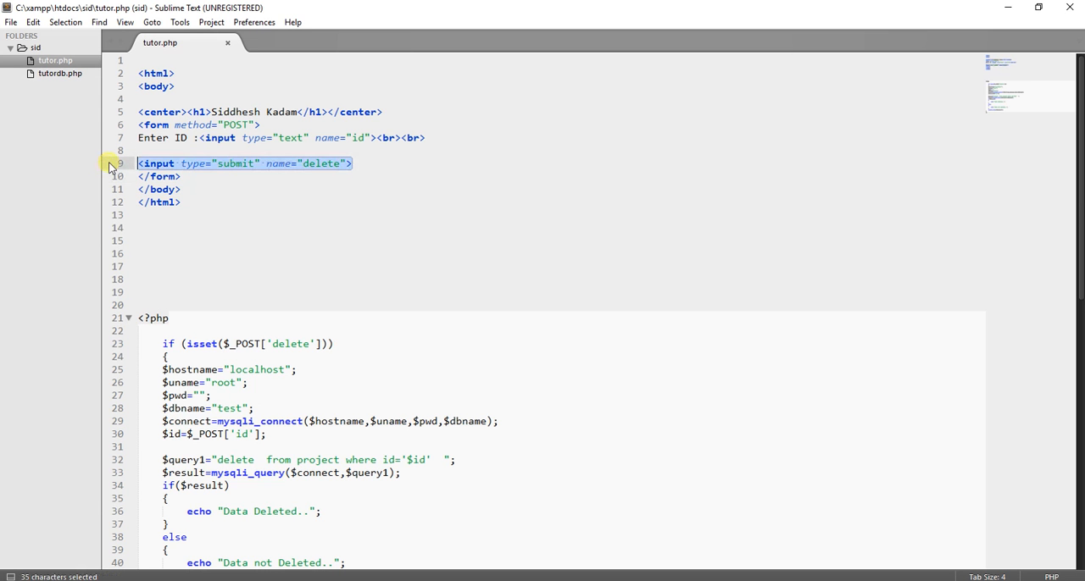
{"action": "left_click", "coordinate": [289, 189]}
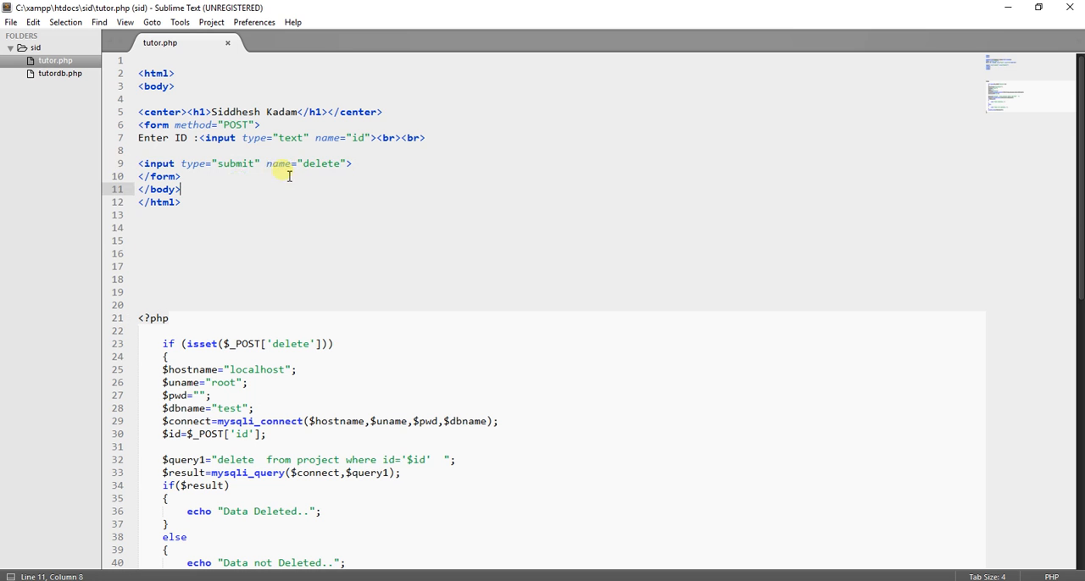
{"action": "double_click", "coordinate": [322, 162]}
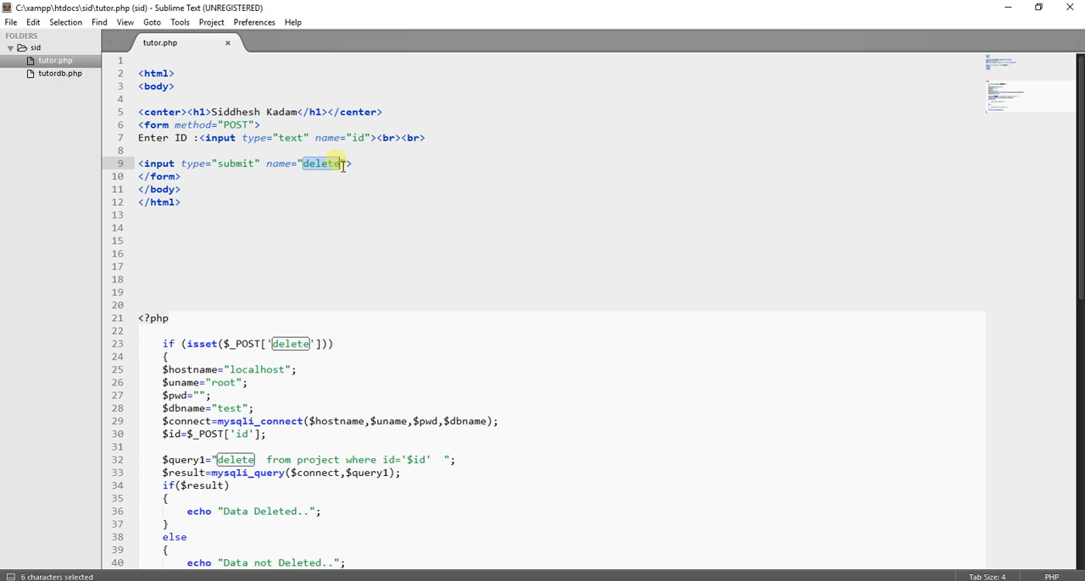
{"action": "mouse_move", "coordinate": [321, 217]}
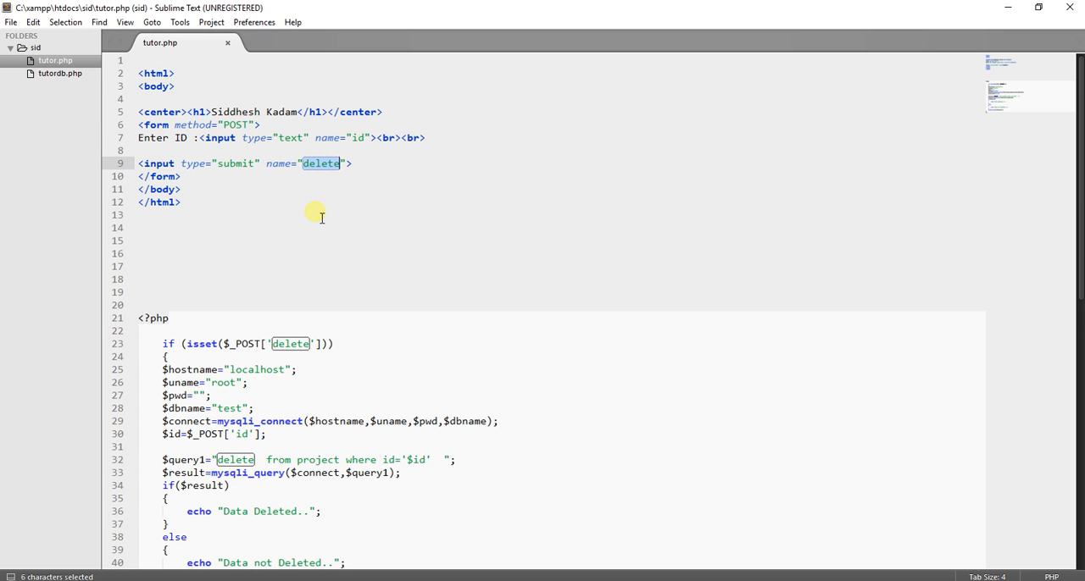
{"action": "left_click", "coordinate": [215, 210]}
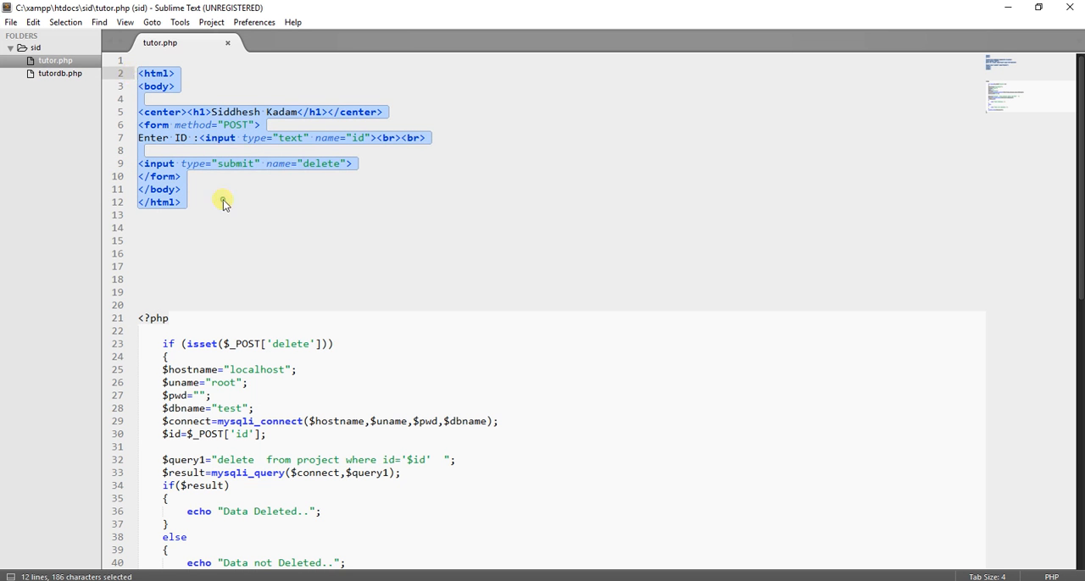
{"action": "left_click", "coordinate": [223, 202]}
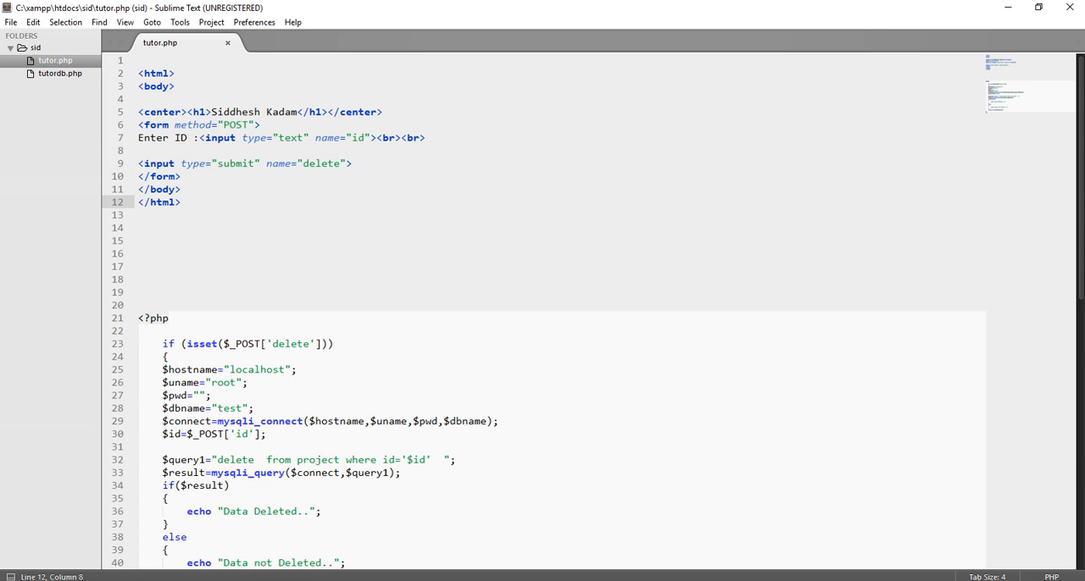
{"action": "scroll", "scroll_direction": "down", "scroll_amount": 3}
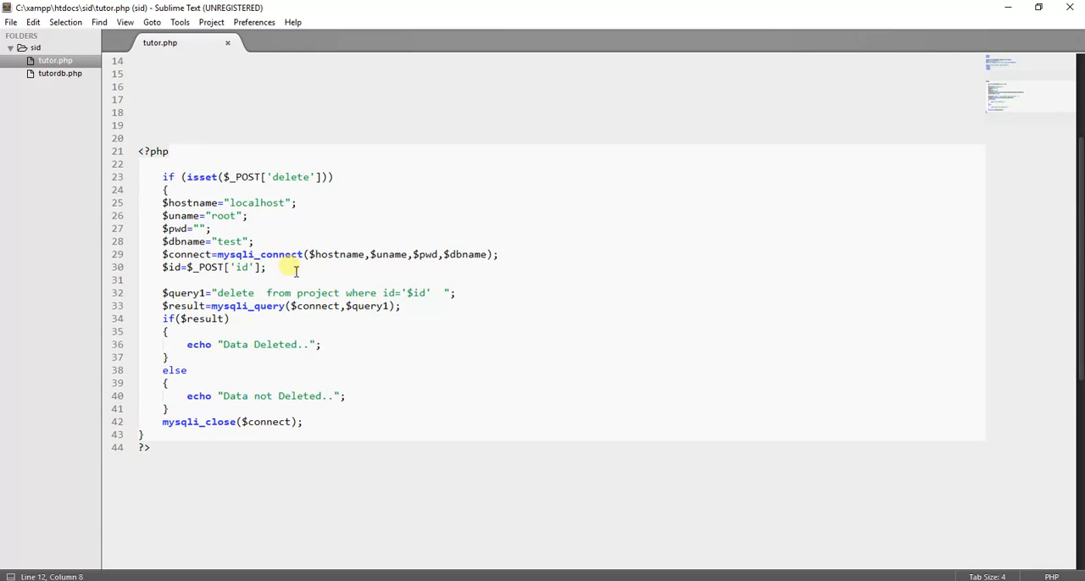
{"action": "left_click_drag", "start_coordinate": [140, 151], "coordinate": [152, 448]}
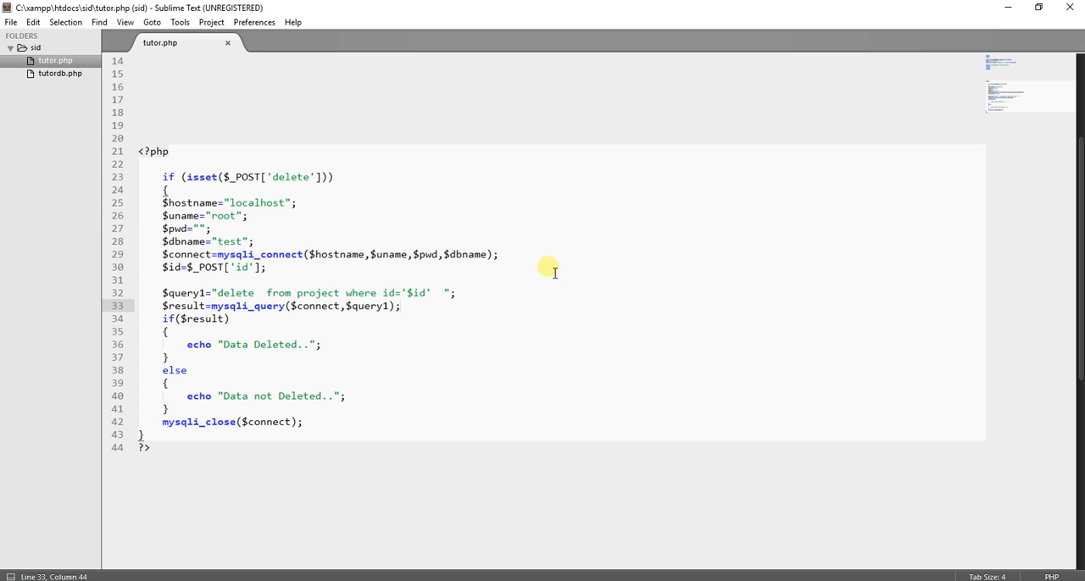
{"action": "mouse_move", "coordinate": [363, 191]}
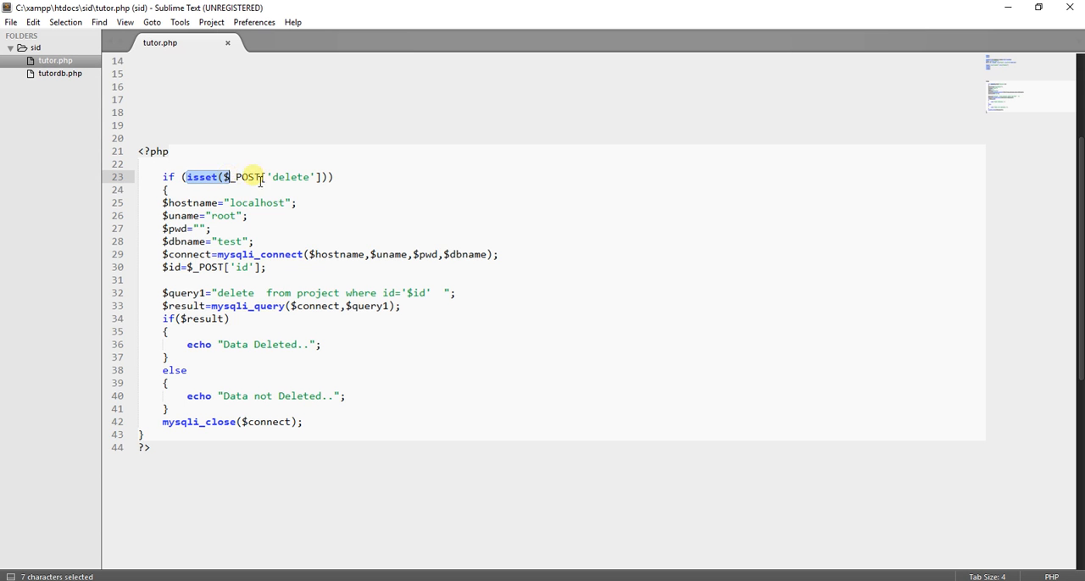
{"action": "left_click", "coordinate": [165, 202]}
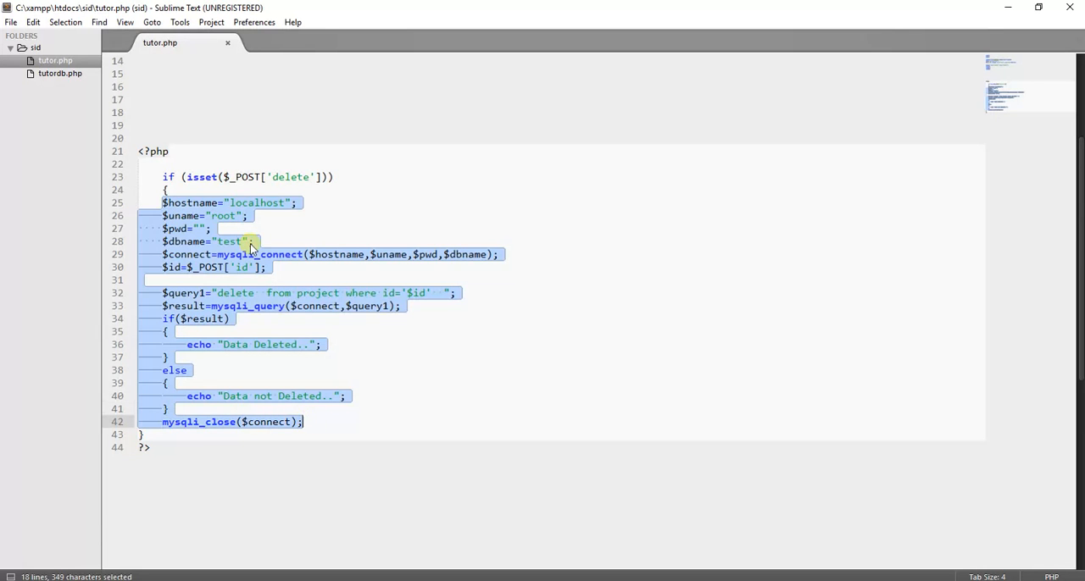
{"action": "left_click", "coordinate": [163, 202]}
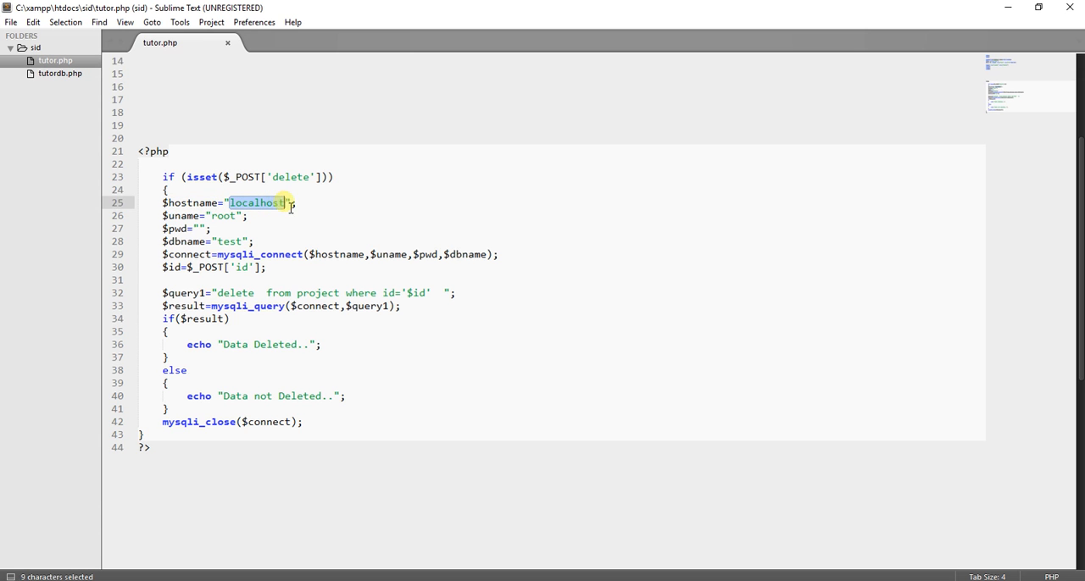
{"action": "left_click", "coordinate": [292, 220]}
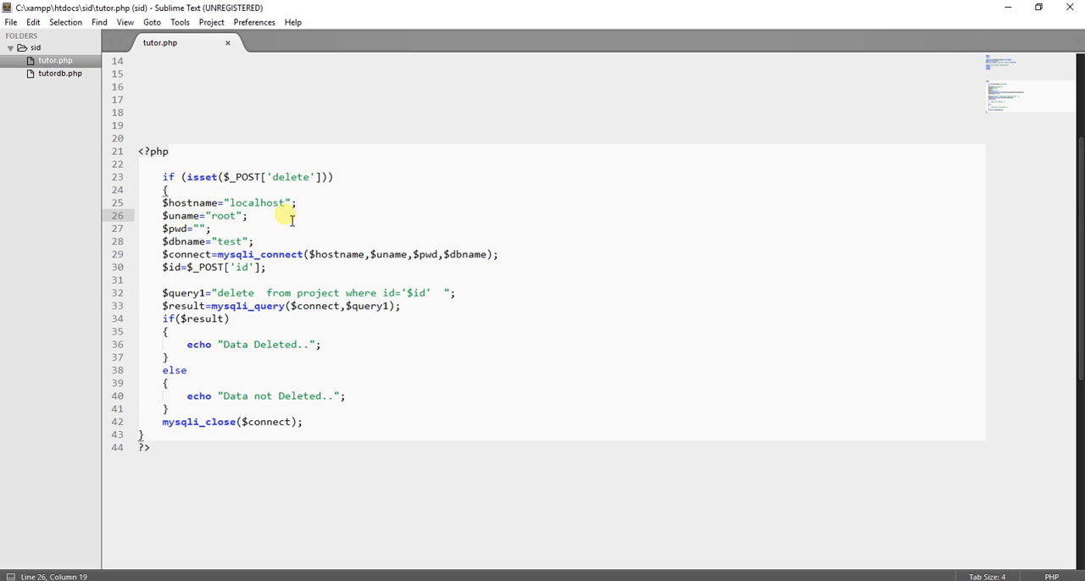
{"action": "double_click", "coordinate": [181, 215]}
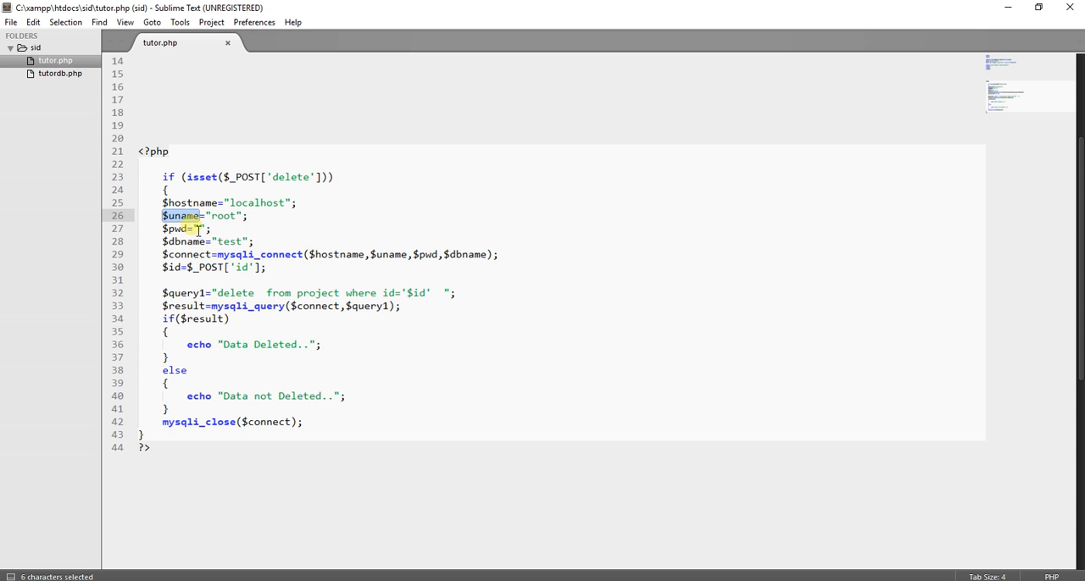
{"action": "double_click", "coordinate": [175, 229]}
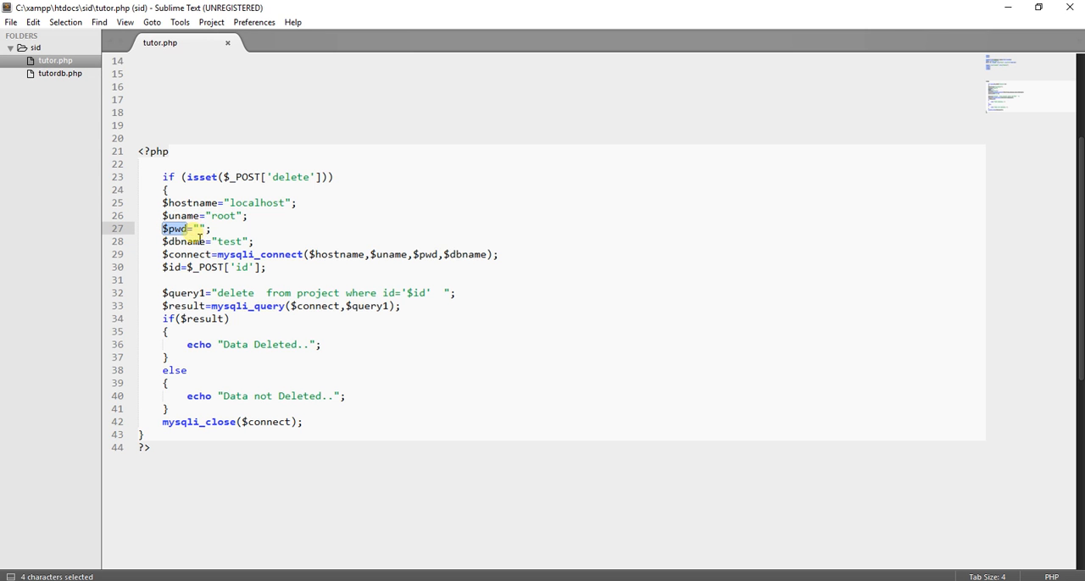
{"action": "left_click", "coordinate": [201, 229]}
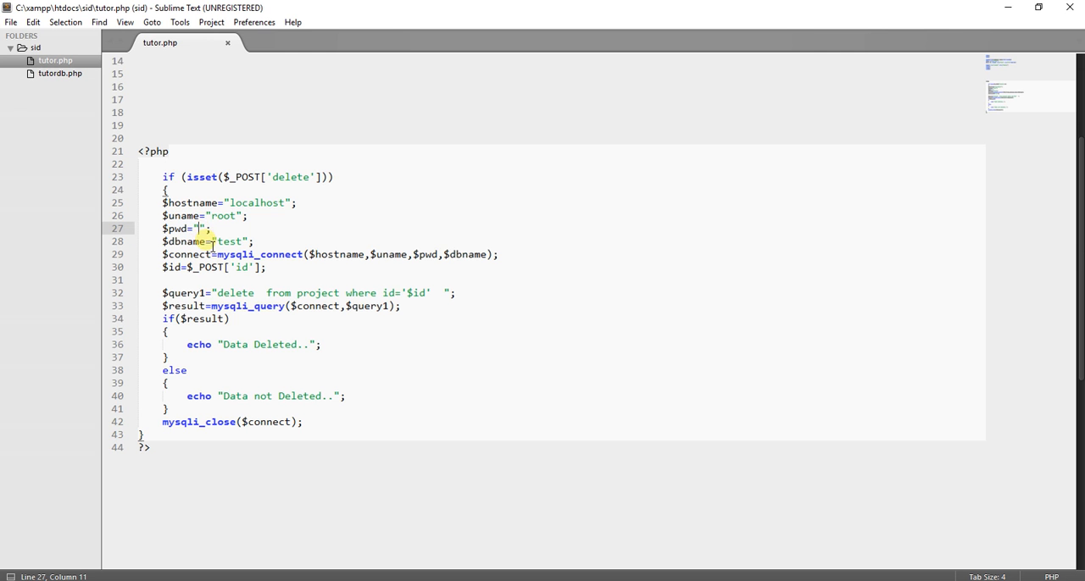
{"action": "double_click", "coordinate": [230, 241]}
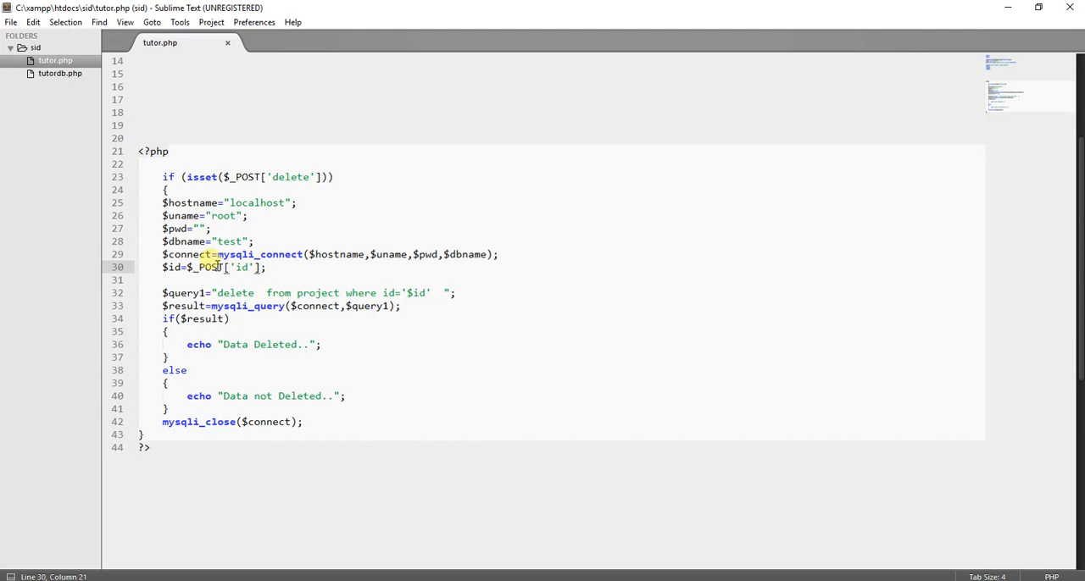
{"action": "double_click", "coordinate": [258, 254]}
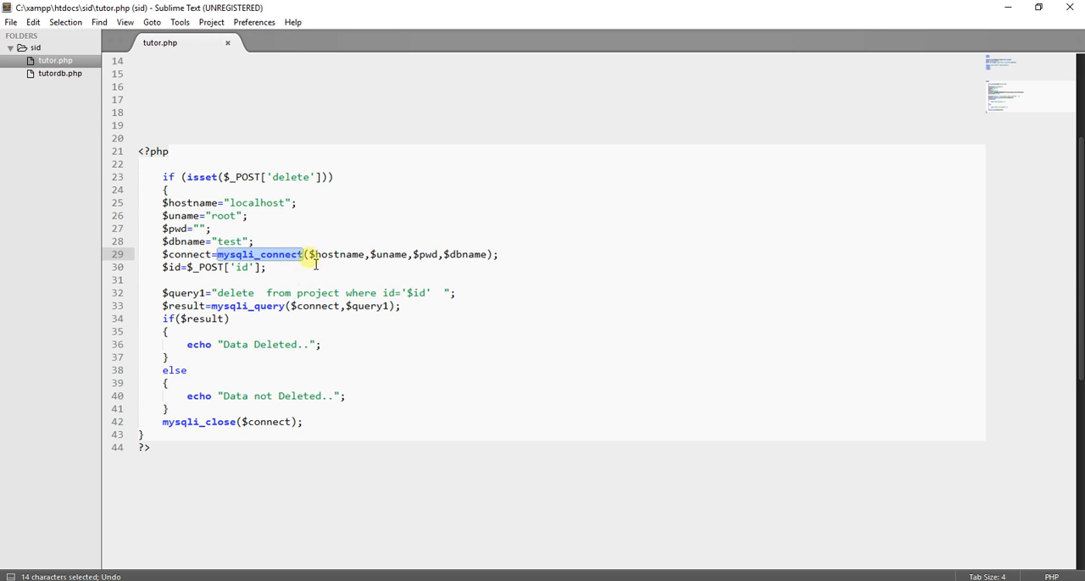
{"action": "left_click_drag", "start_coordinate": [310, 254], "coordinate": [487, 254]}
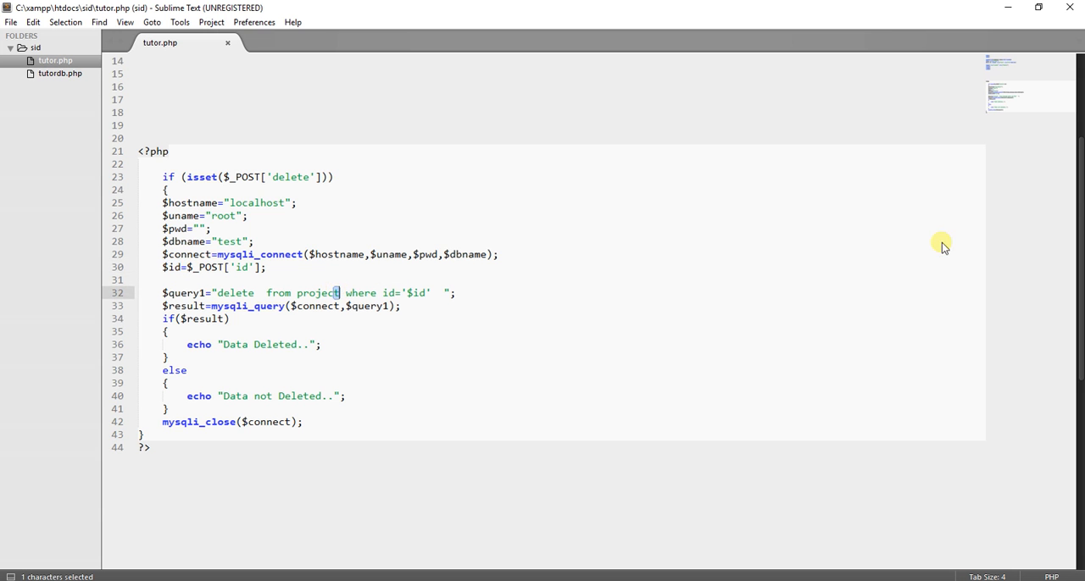
{"action": "scroll", "scroll_direction": "up", "scroll_amount": 3}
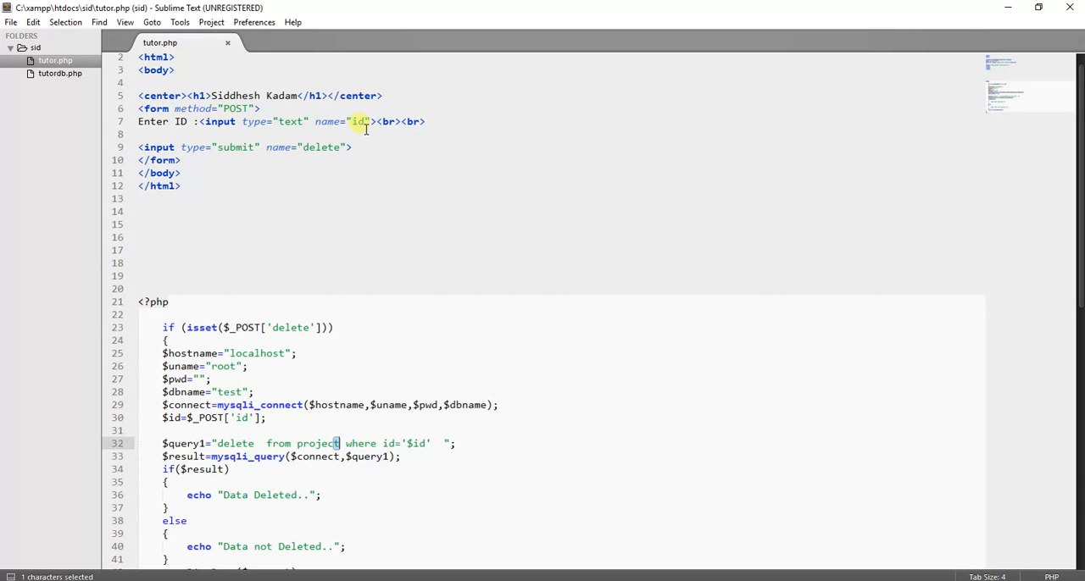
{"action": "double_click", "coordinate": [358, 122]}
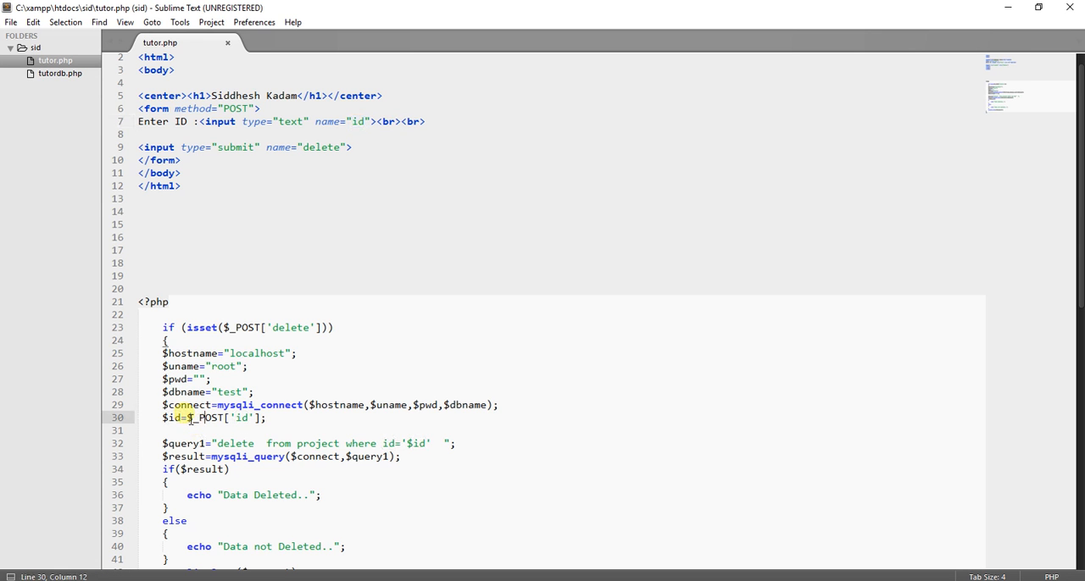
{"action": "double_click", "coordinate": [169, 418]}
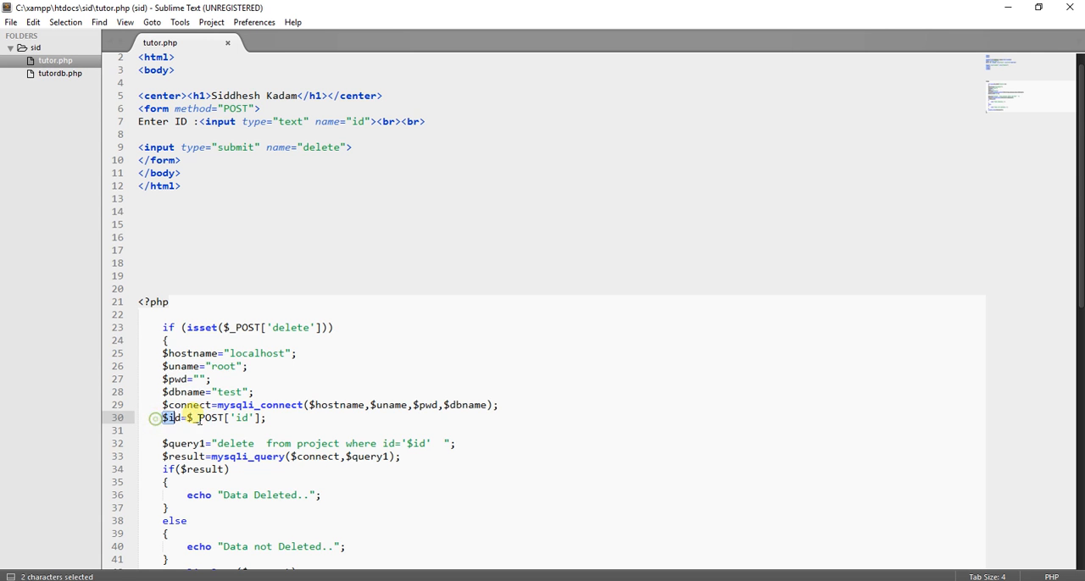
{"action": "left_click", "coordinate": [282, 422]}
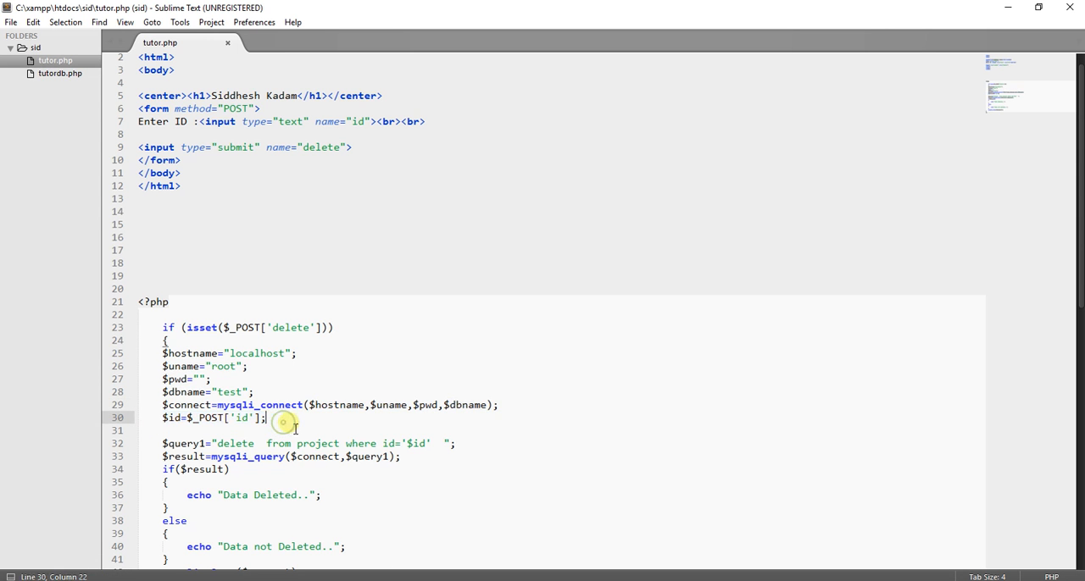
{"action": "scroll", "scroll_direction": "down", "scroll_amount": 3}
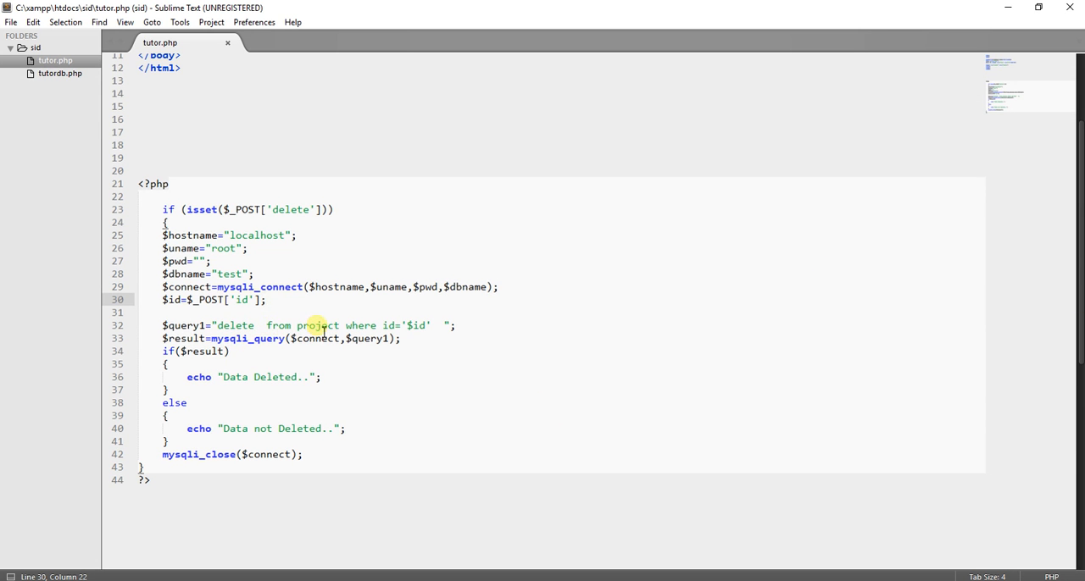
{"action": "double_click", "coordinate": [318, 325]}
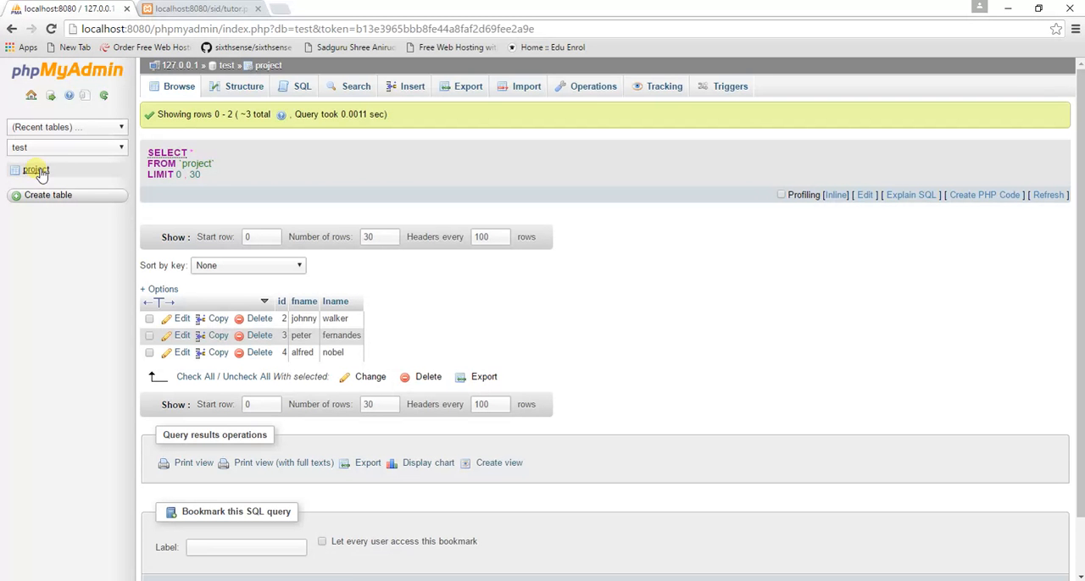
{"action": "left_click", "coordinate": [35, 171]}
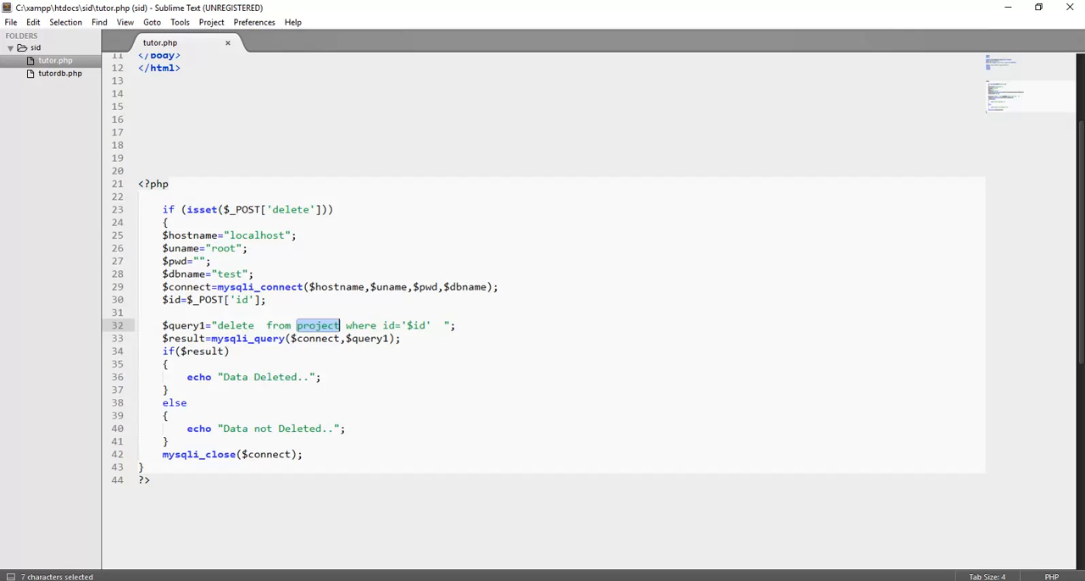
{"action": "mouse_move", "coordinate": [356, 325]}
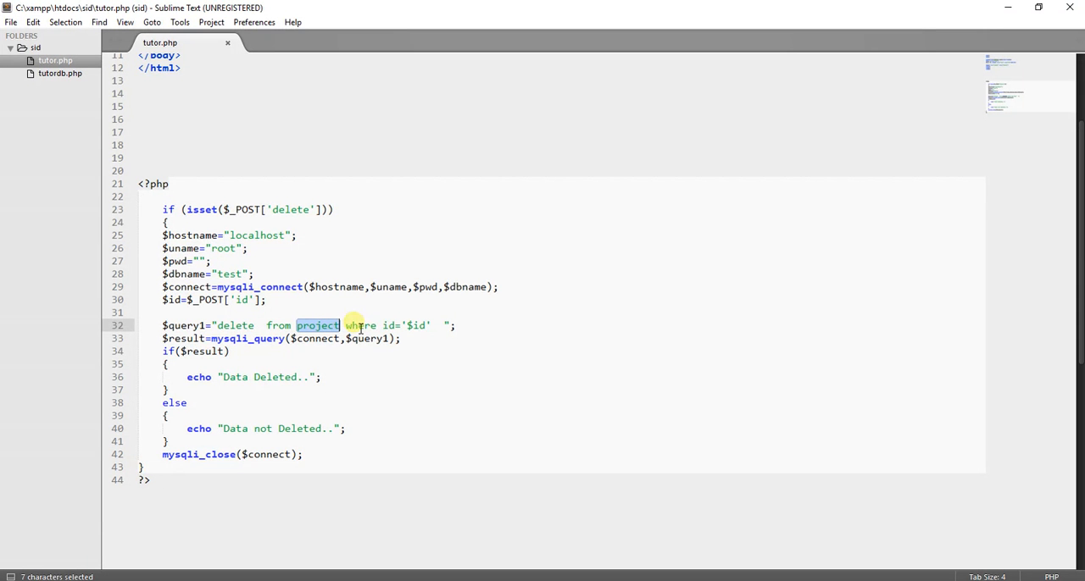
{"action": "mouse_move", "coordinate": [396, 325]}
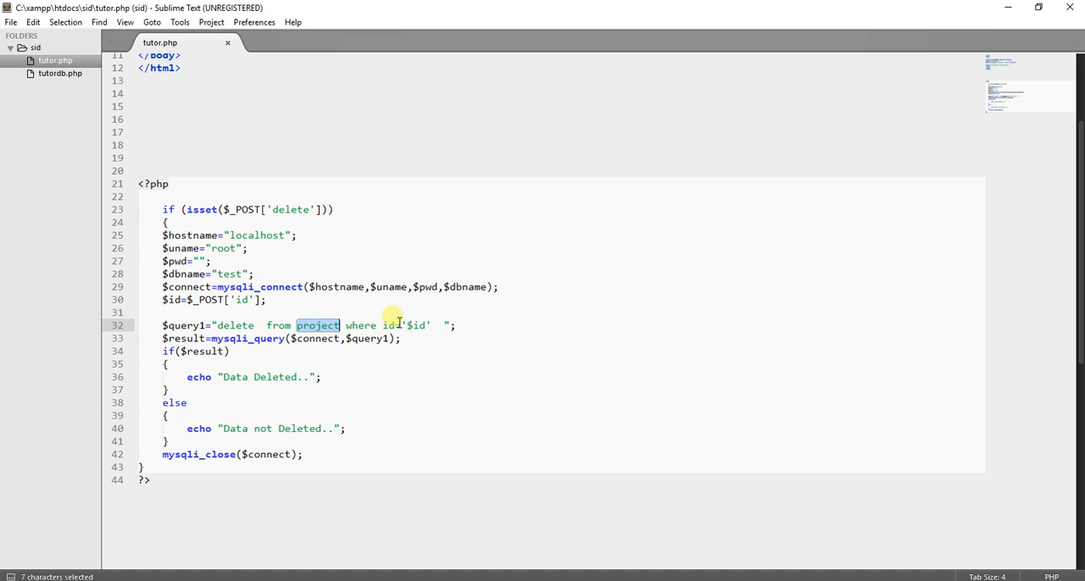
{"action": "left_click", "coordinate": [411, 326]}
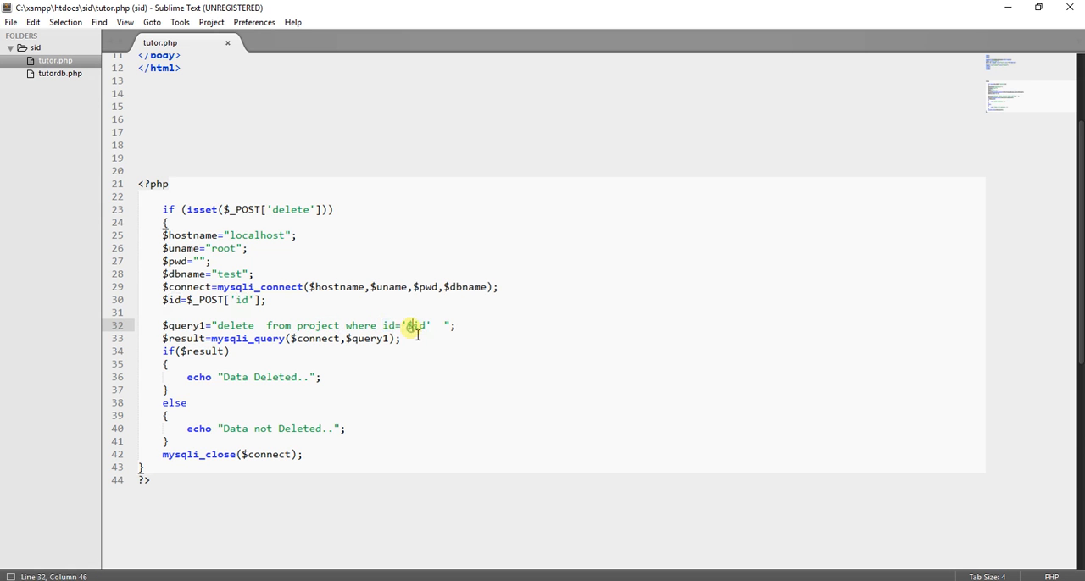
{"action": "double_click", "coordinate": [415, 325]}
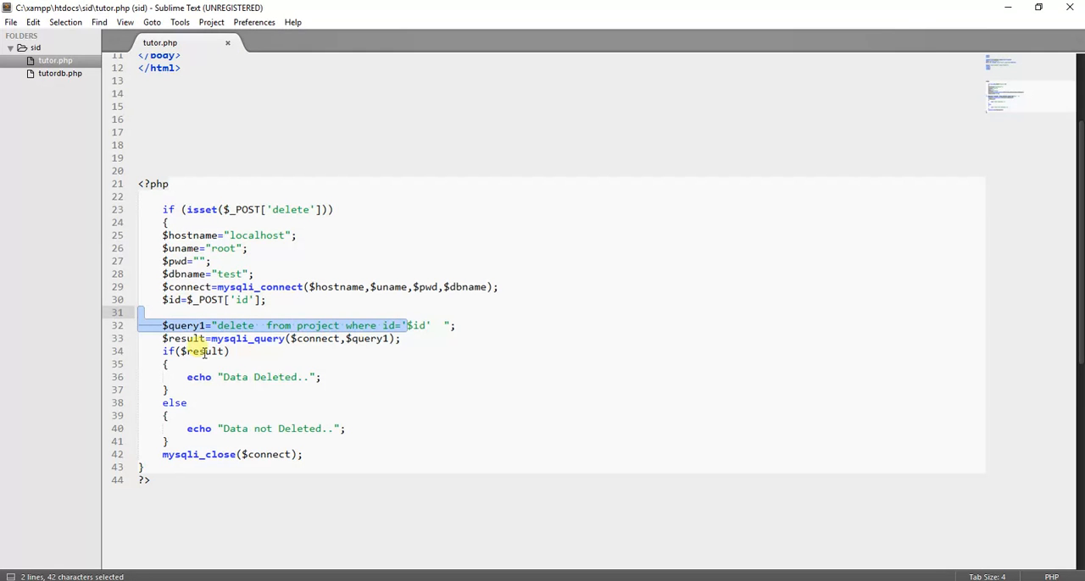
{"action": "double_click", "coordinate": [181, 338]}
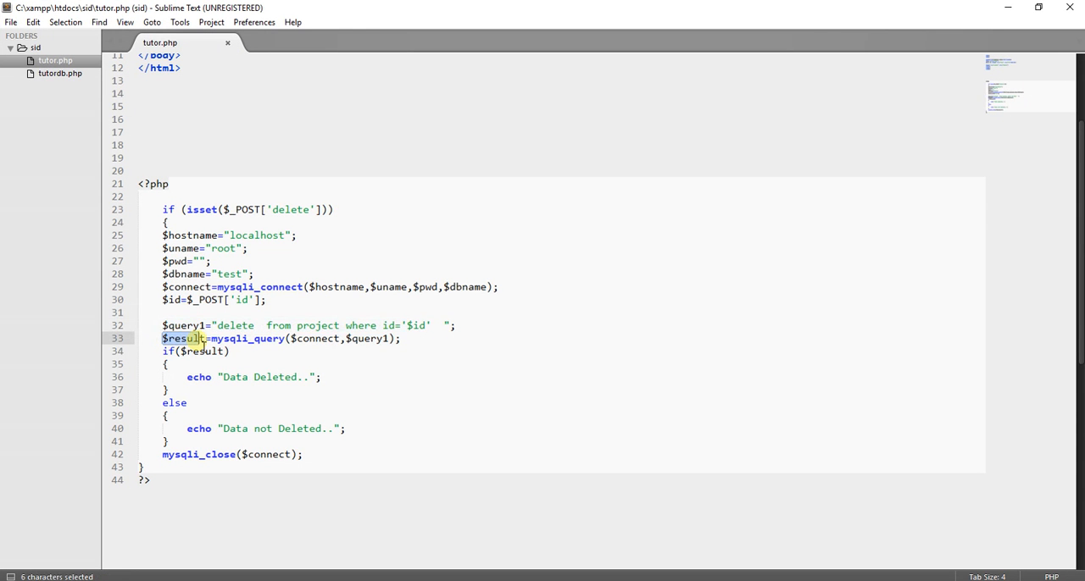
{"action": "left_click", "coordinate": [214, 338]}
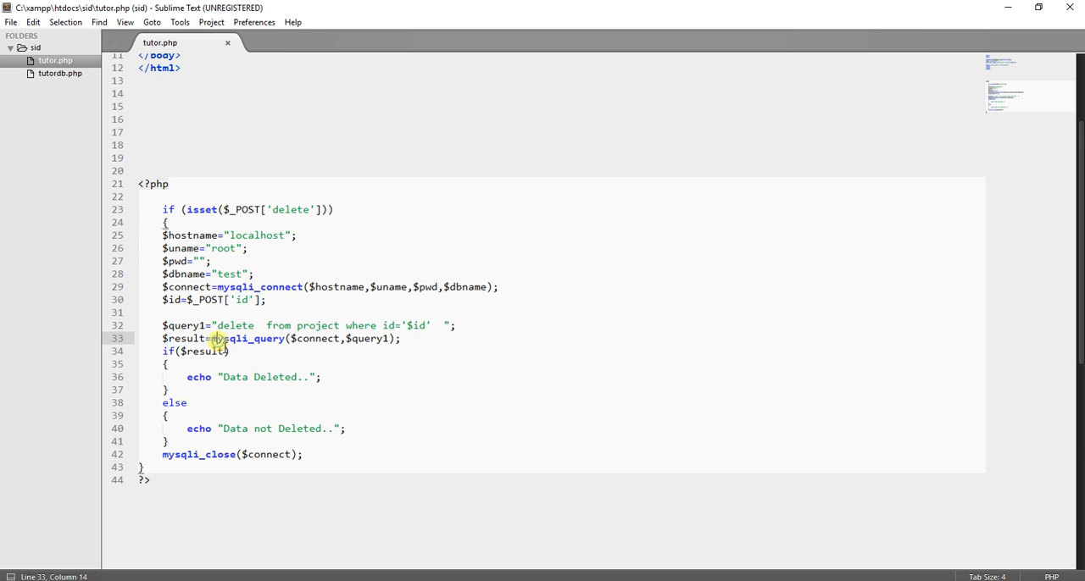
{"action": "double_click", "coordinate": [245, 338]}
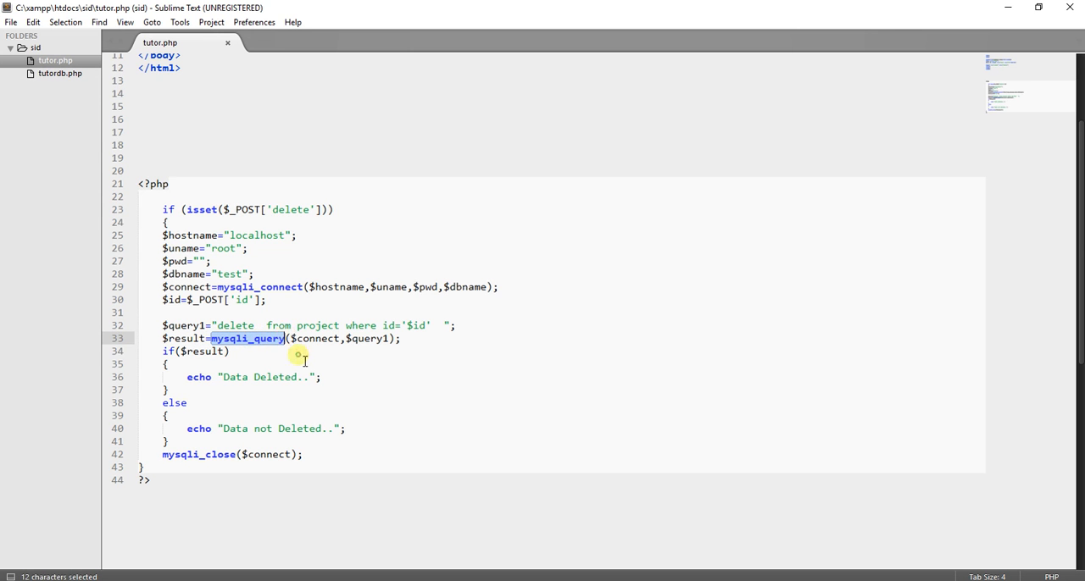
{"action": "left_click", "coordinate": [294, 351]}
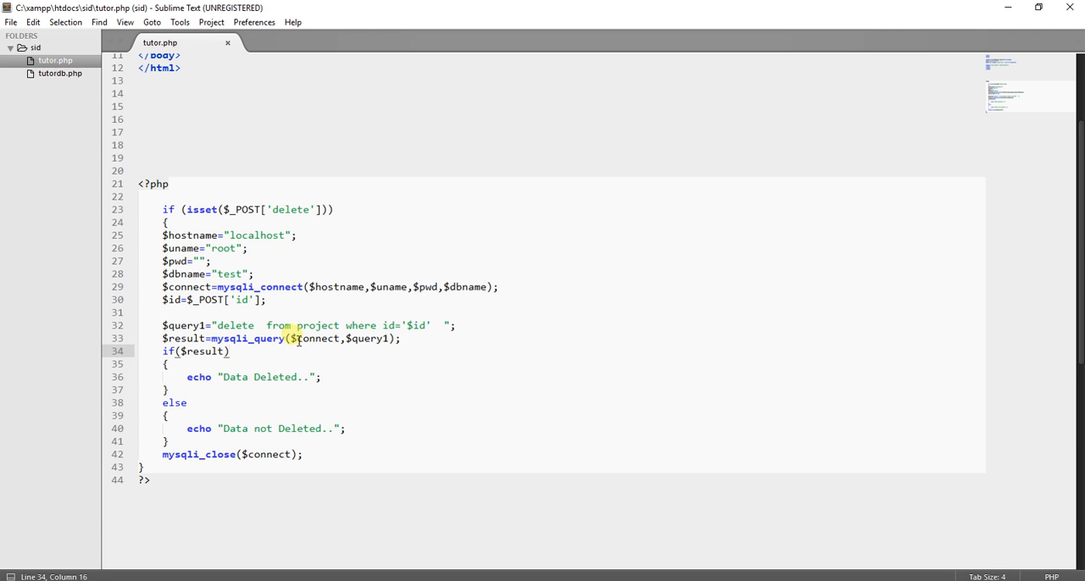
{"action": "double_click", "coordinate": [314, 338]}
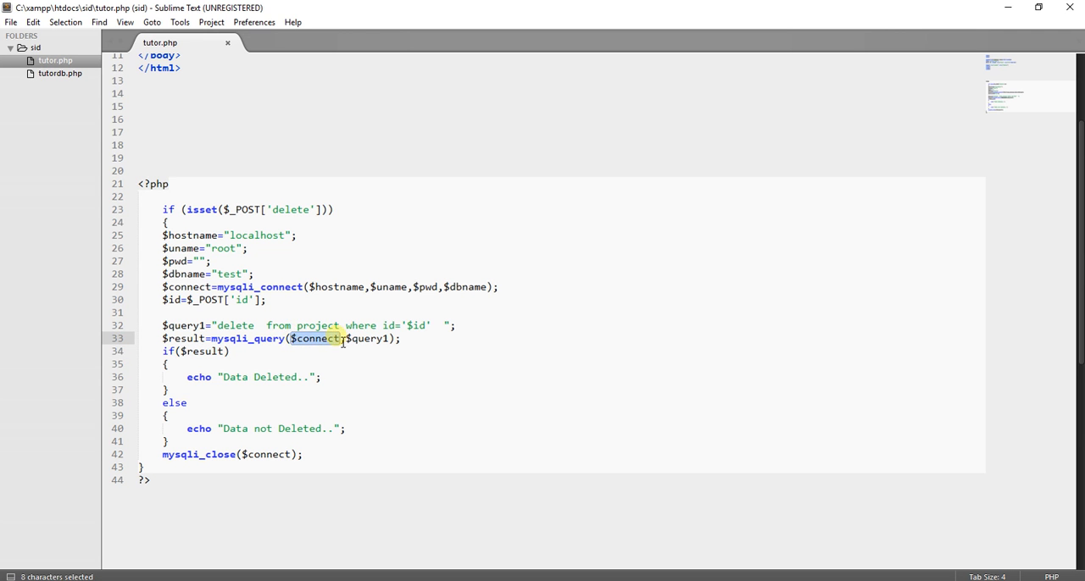
{"action": "double_click", "coordinate": [363, 338]}
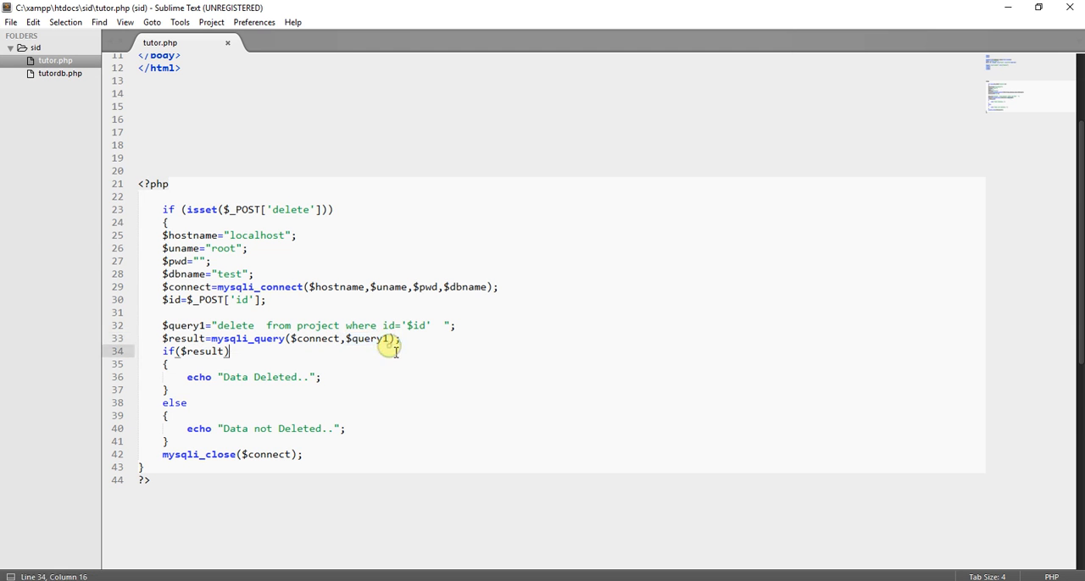
{"action": "mouse_move", "coordinate": [159, 366]}
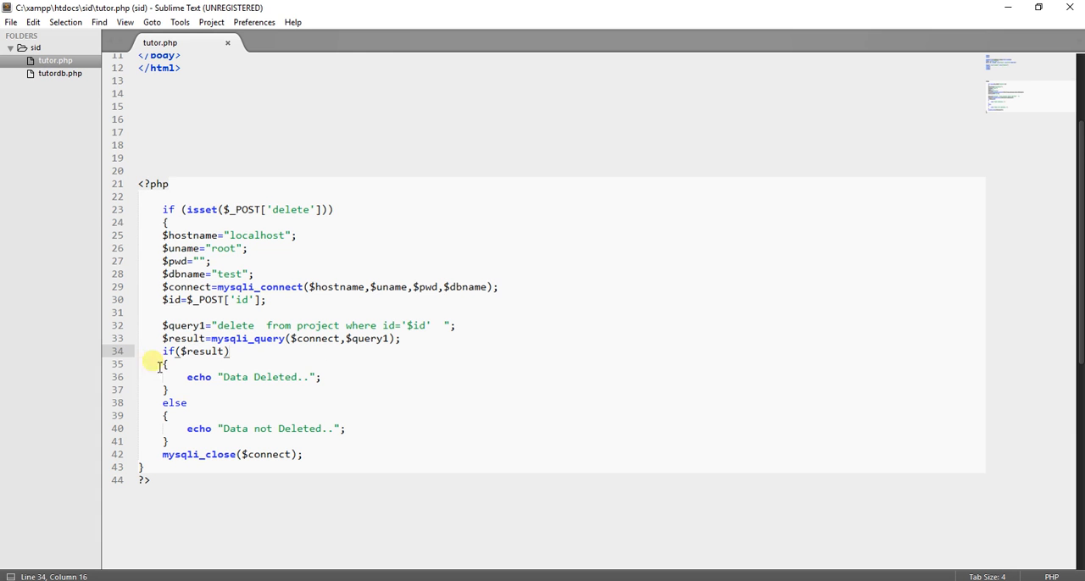
Review the result check echoing 'Data Deleted..' or 'Data not Deleted..' and mysqli_close.
{"action": "left_click", "coordinate": [164, 351]}
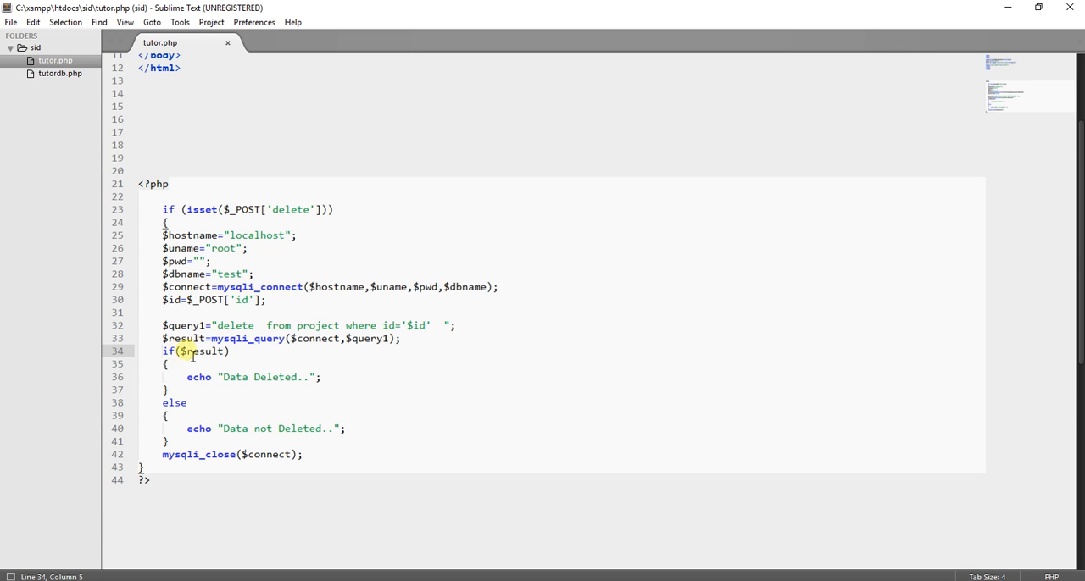
{"action": "double_click", "coordinate": [201, 351]}
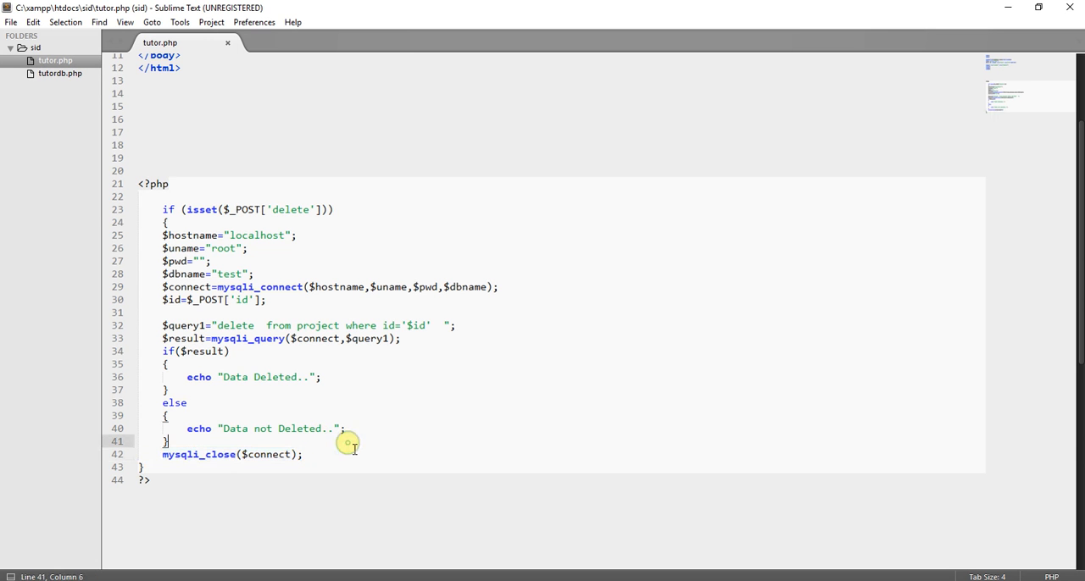
{"action": "left_click", "coordinate": [153, 479]}
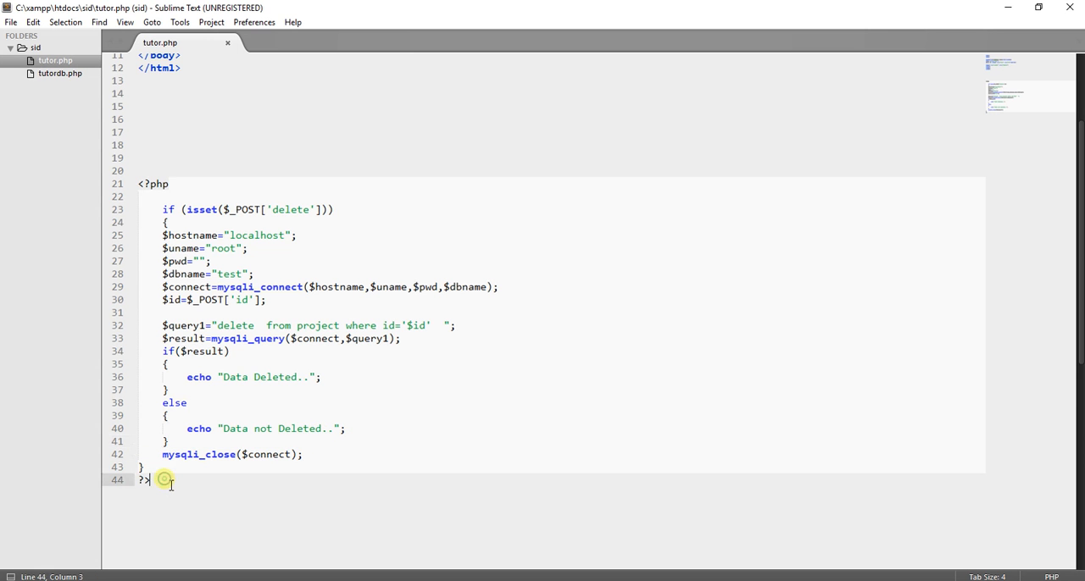
{"action": "mouse_move", "coordinate": [167, 486]}
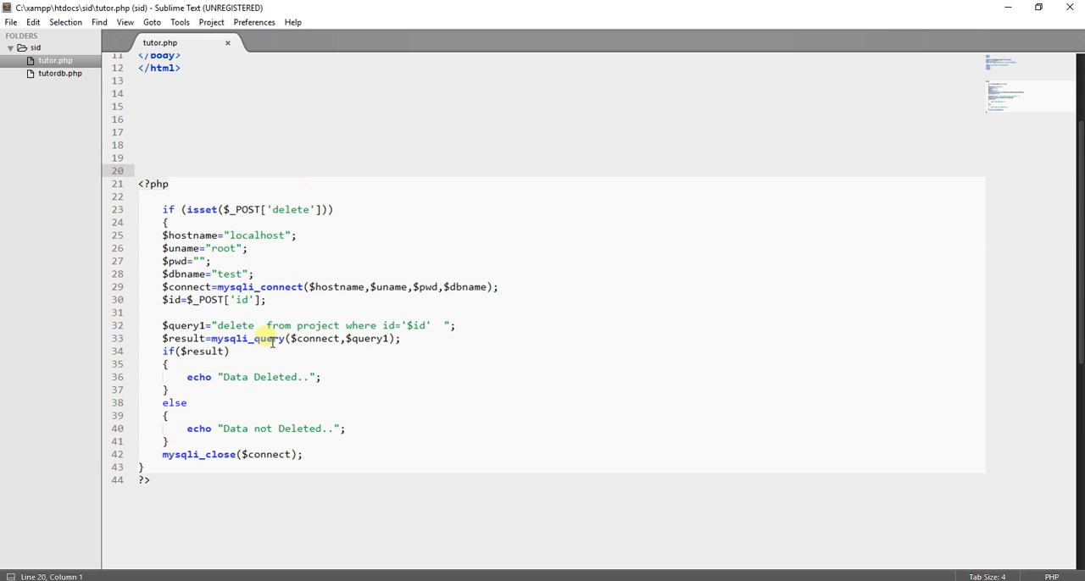
{"action": "left_click", "coordinate": [11, 22]}
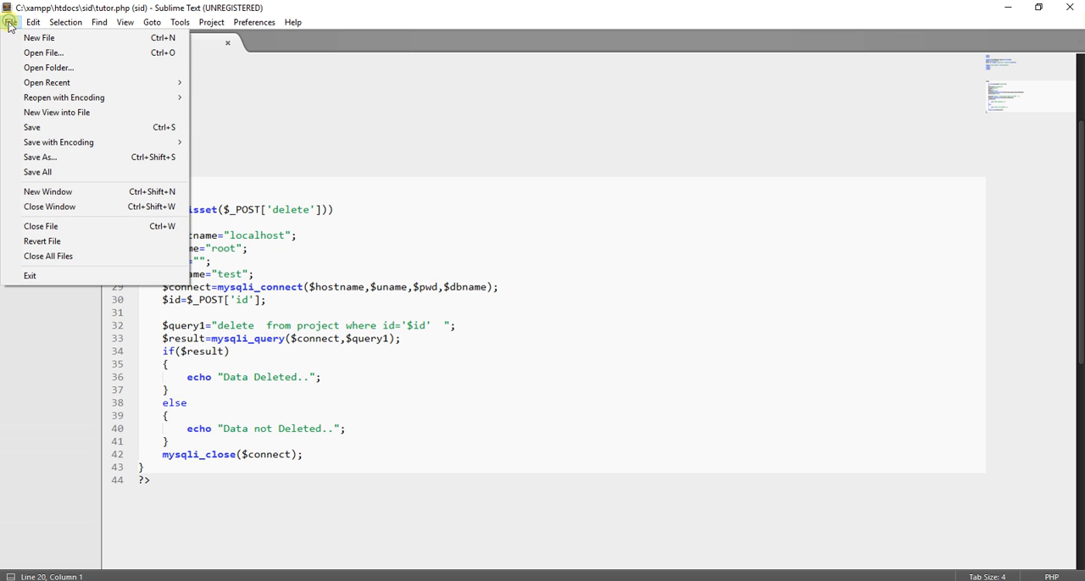
Save tutor.php from the File menu.
{"action": "left_click", "coordinate": [31, 127]}
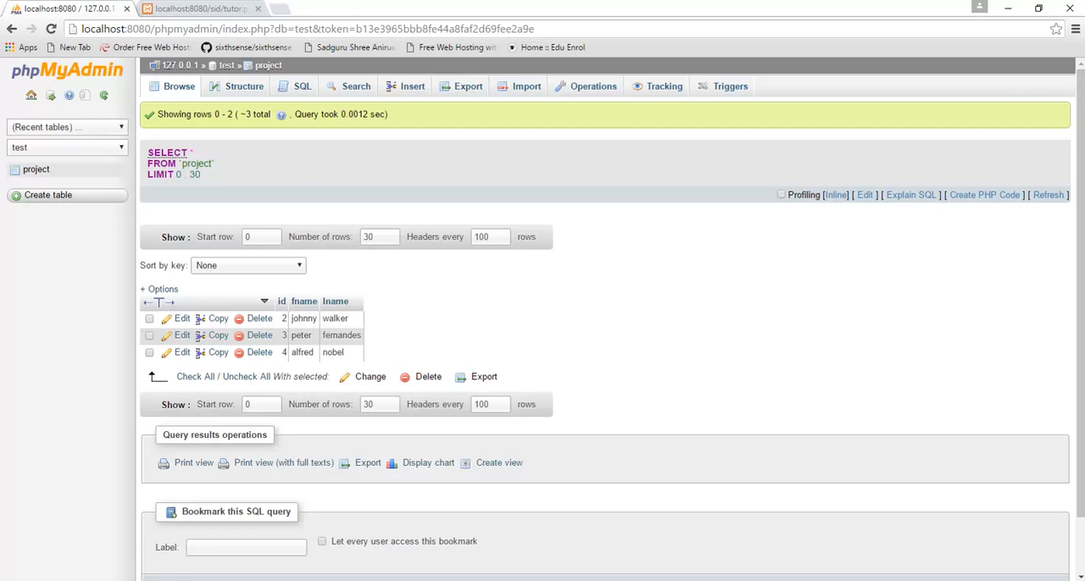
Reload the tutor.php form, submit ID 2, and switch to the phpMyAdmin tab.
{"action": "left_click", "coordinate": [200, 9]}
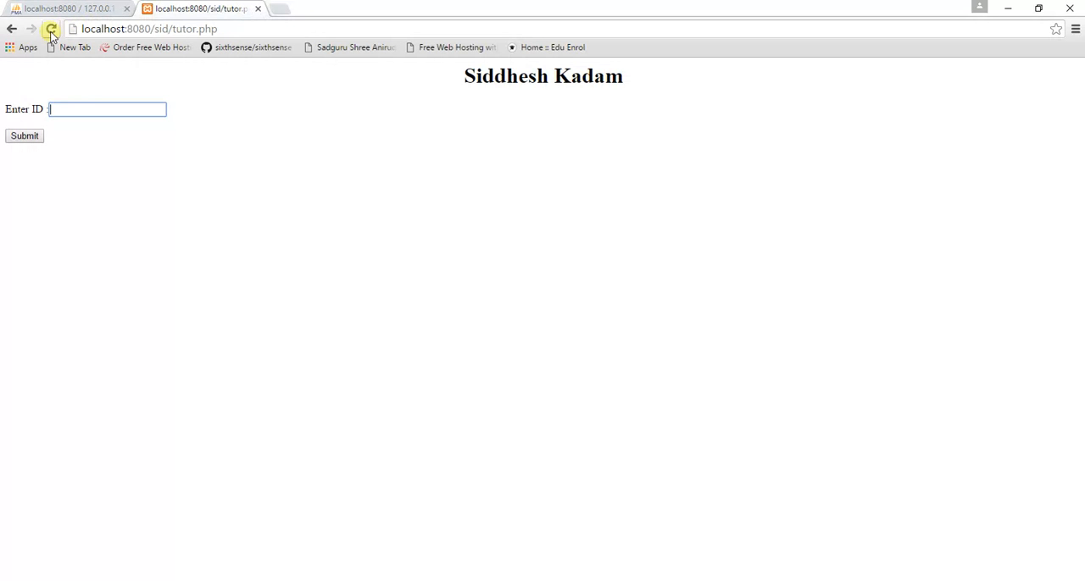
{"action": "left_click", "coordinate": [51, 29]}
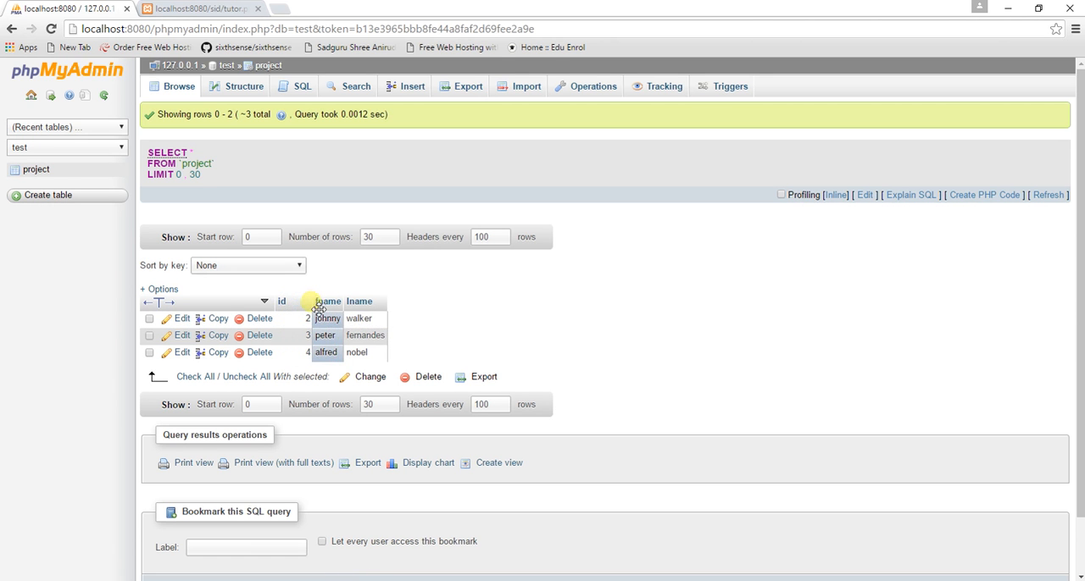
{"action": "left_click", "coordinate": [201, 8]}
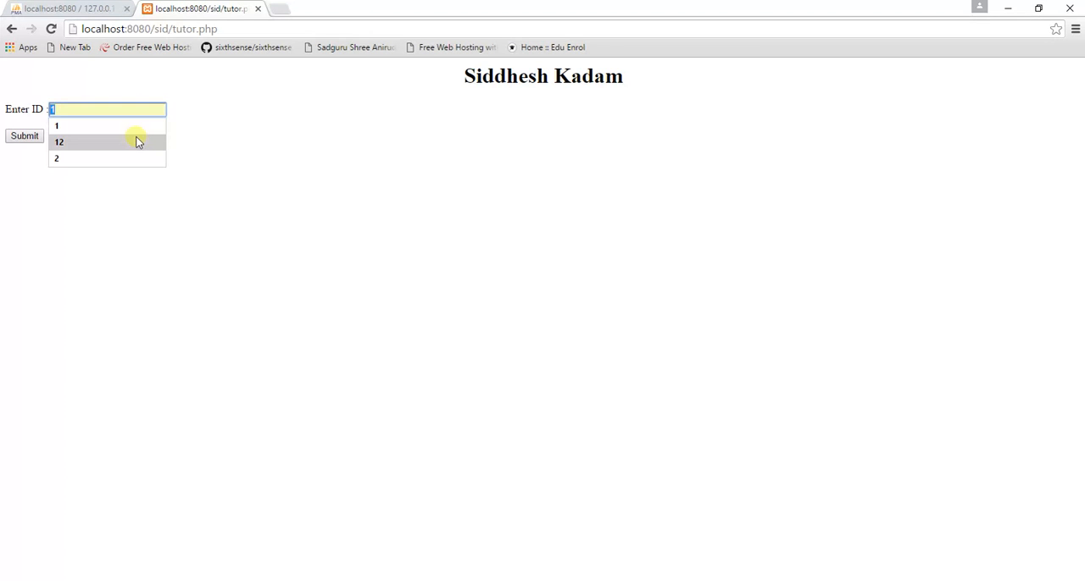
{"action": "left_click", "coordinate": [56, 159]}
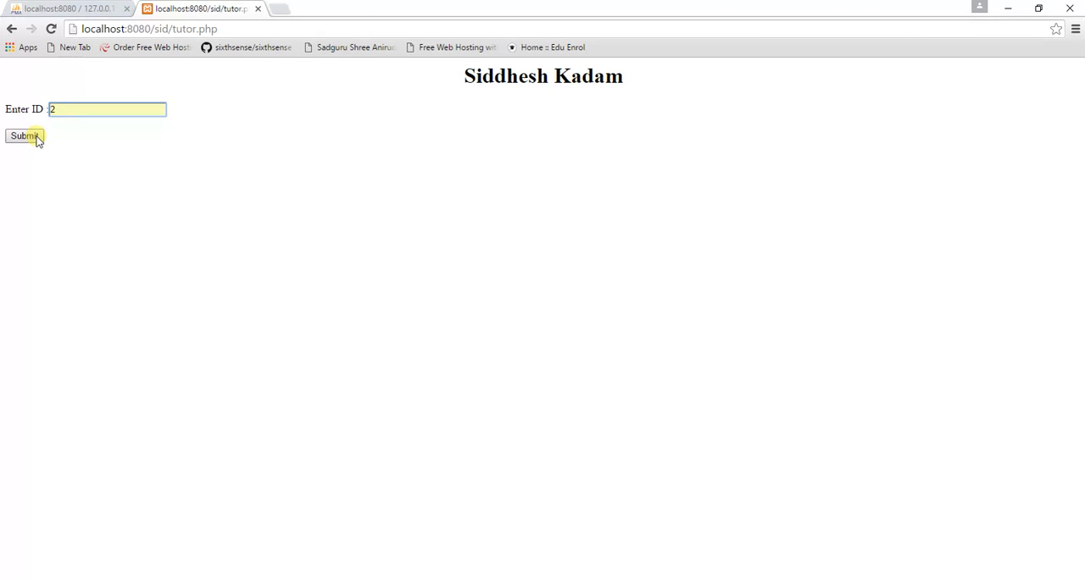
{"action": "left_click", "coordinate": [24, 136]}
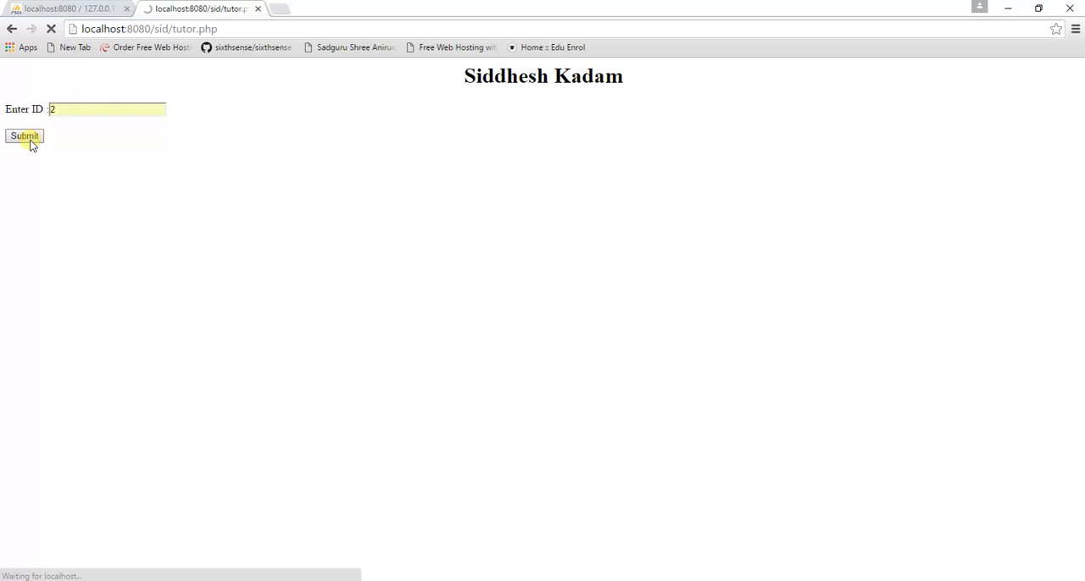
{"action": "left_click", "coordinate": [24, 135]}
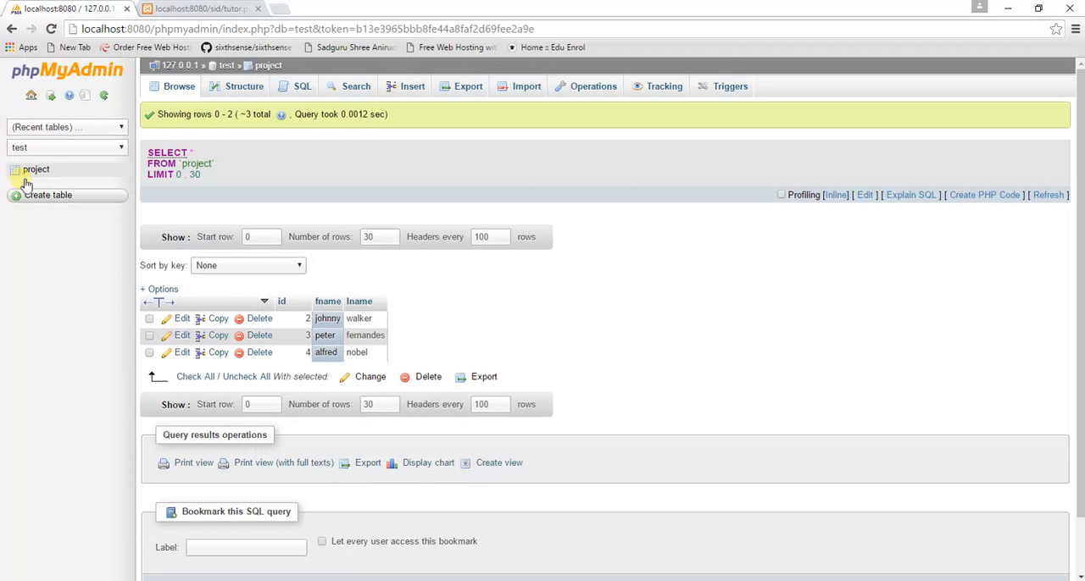
Refresh the project table to see only ids 3 and 4, then return to tutor.php.
{"action": "left_click", "coordinate": [36, 170]}
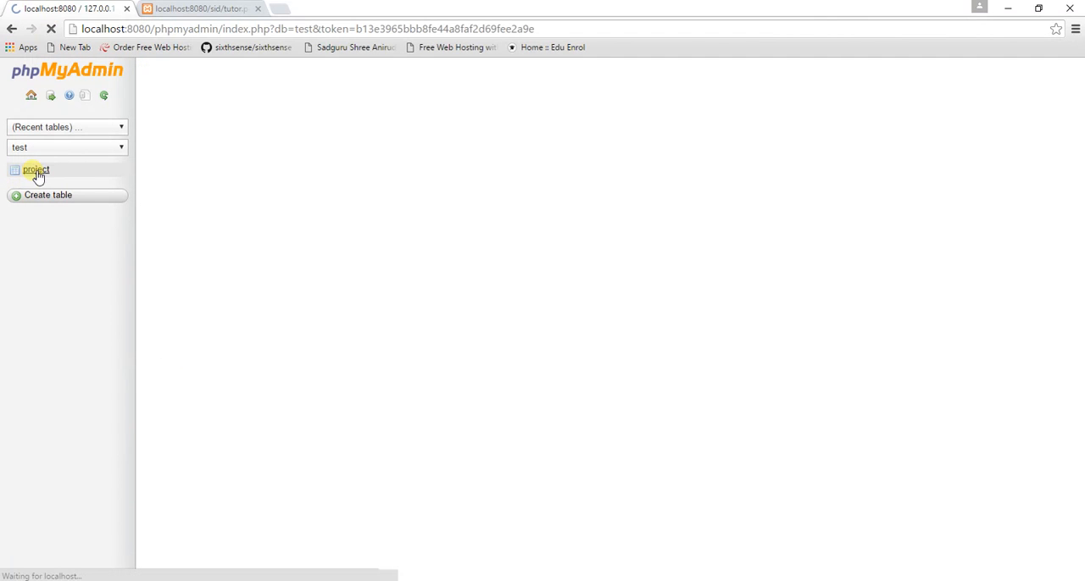
{"action": "left_click", "coordinate": [37, 169]}
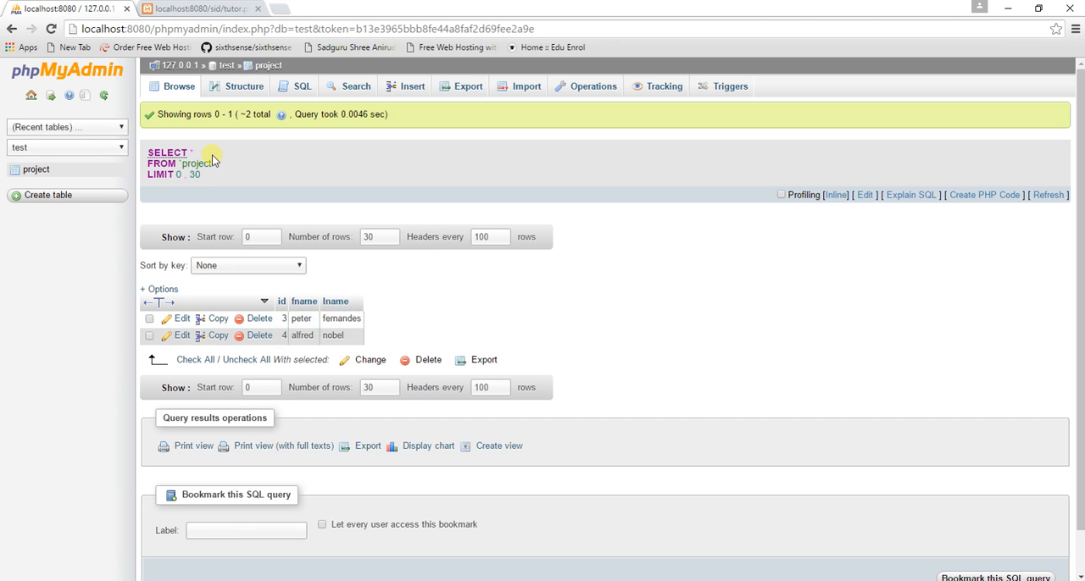
{"action": "left_click", "coordinate": [199, 9]}
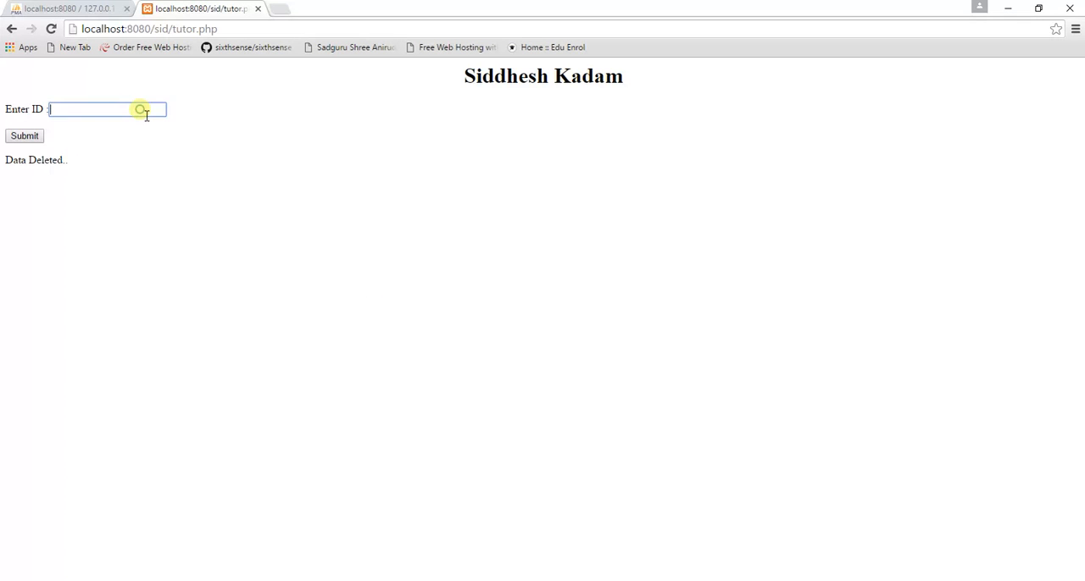
{"action": "left_click", "coordinate": [107, 110]}
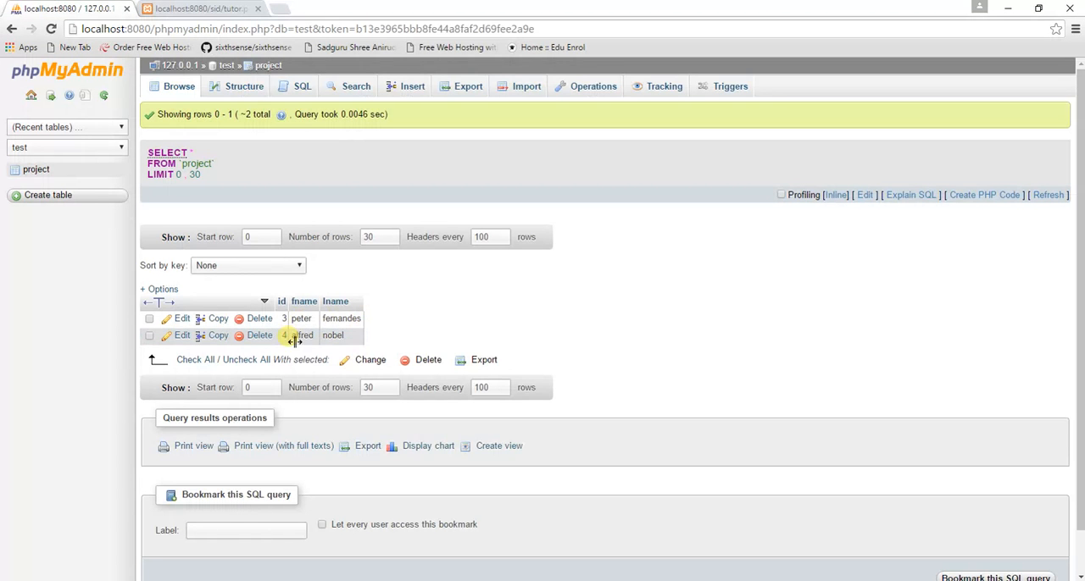
Enter 4 in the ID box, submit it, and switch to the phpMyAdmin tab.
{"action": "left_click", "coordinate": [199, 9]}
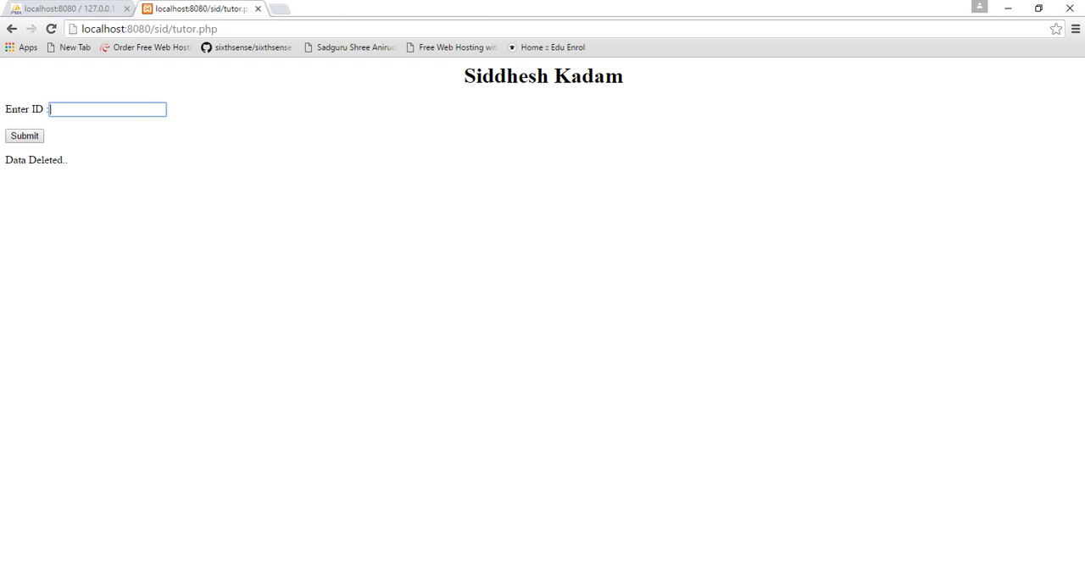
{"action": "type", "text": "4"}
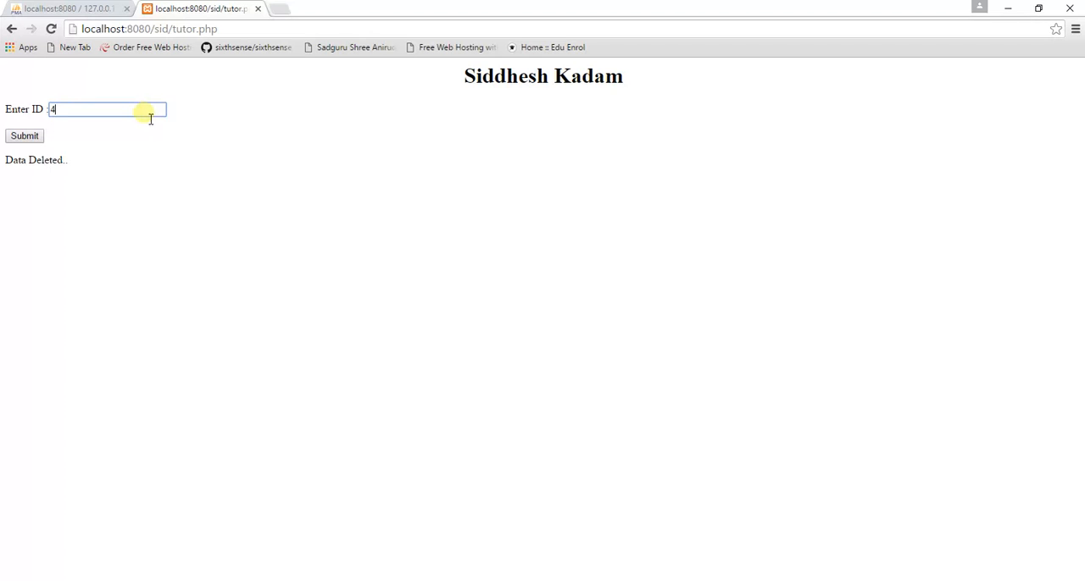
{"action": "mouse_move", "coordinate": [25, 135]}
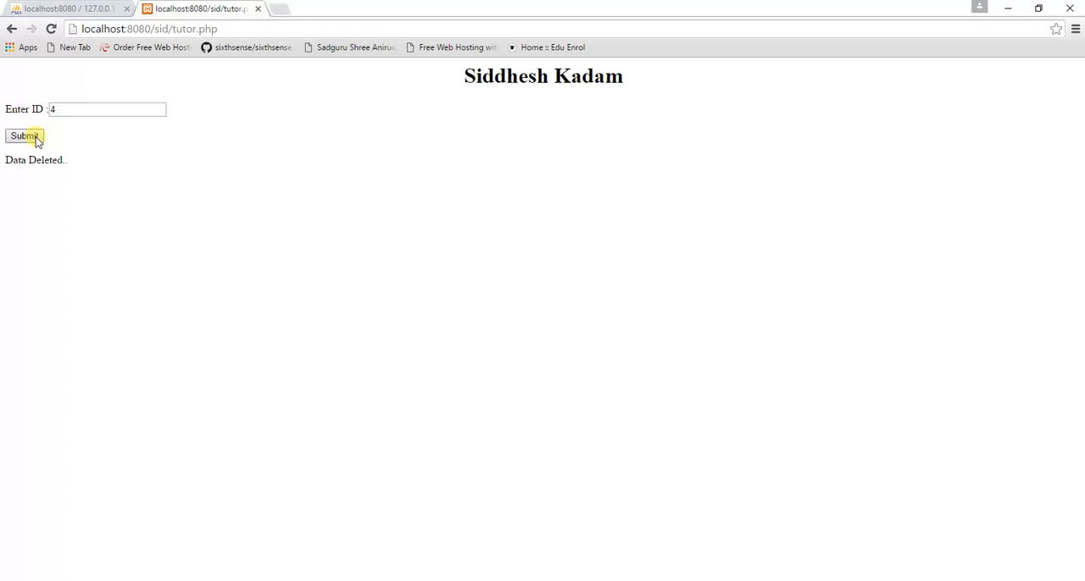
{"action": "left_click", "coordinate": [24, 135]}
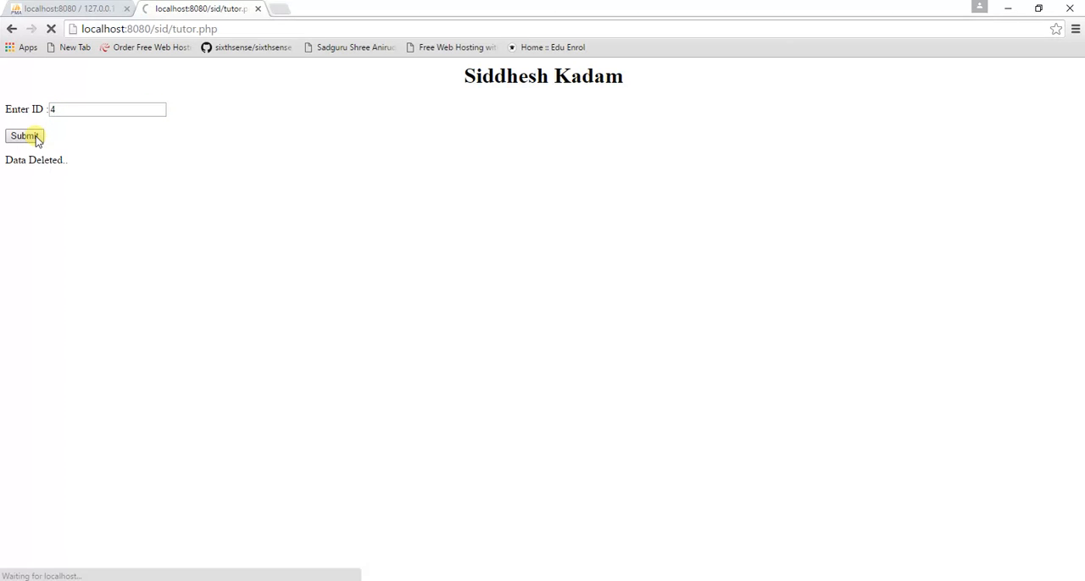
{"action": "left_click", "coordinate": [25, 135]}
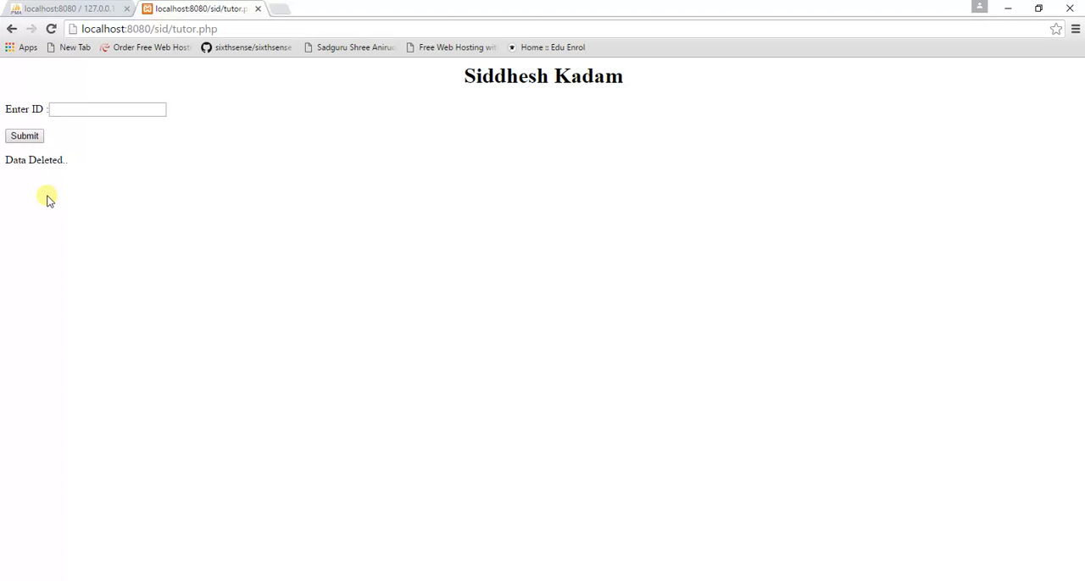
{"action": "left_click", "coordinate": [64, 9]}
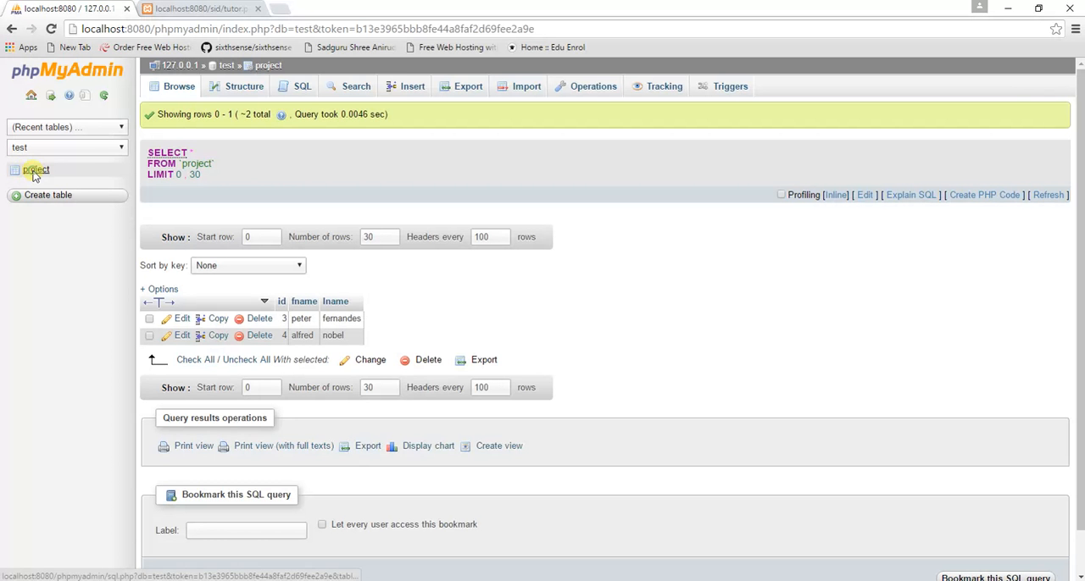
{"action": "left_click", "coordinate": [35, 171]}
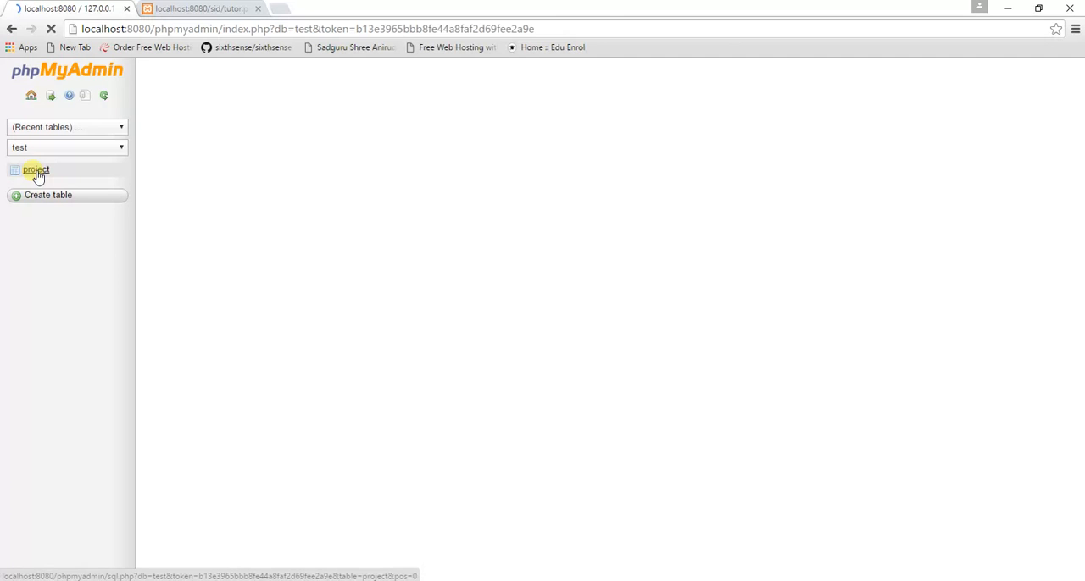
{"action": "left_click", "coordinate": [36, 170]}
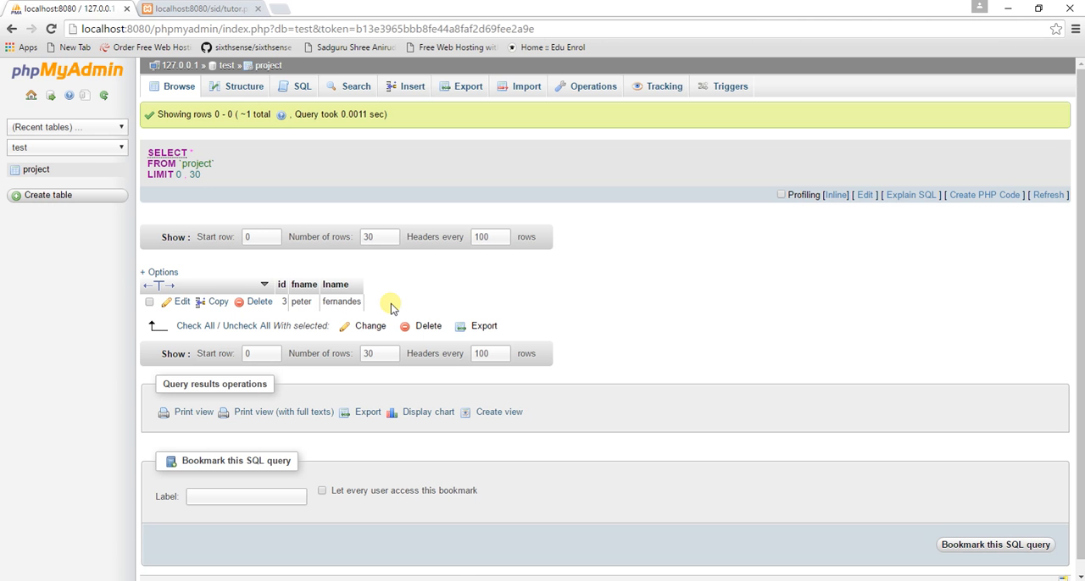
{"action": "mouse_move", "coordinate": [391, 306]}
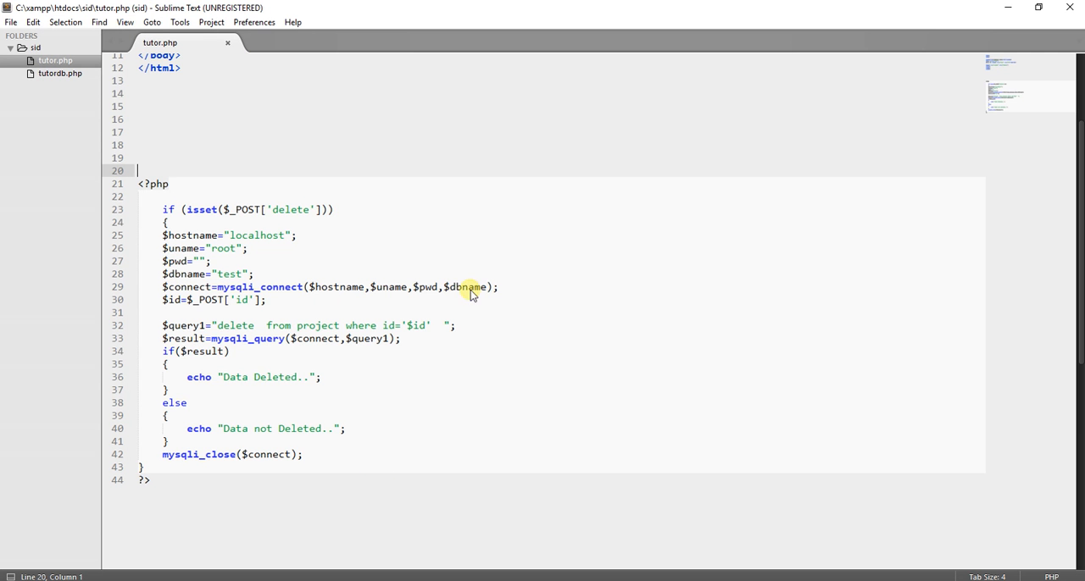
Scroll through tutor.php to review the HTML form and delete script.
{"action": "scroll", "scroll_direction": "up", "scroll_amount": 3}
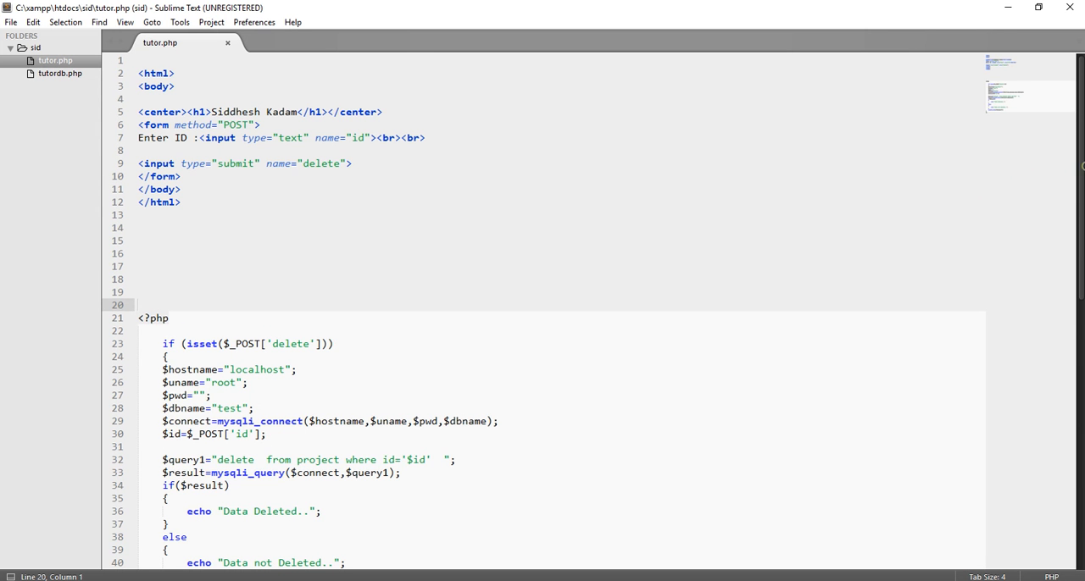
{"action": "scroll", "scroll_direction": "down", "scroll_amount": 3}
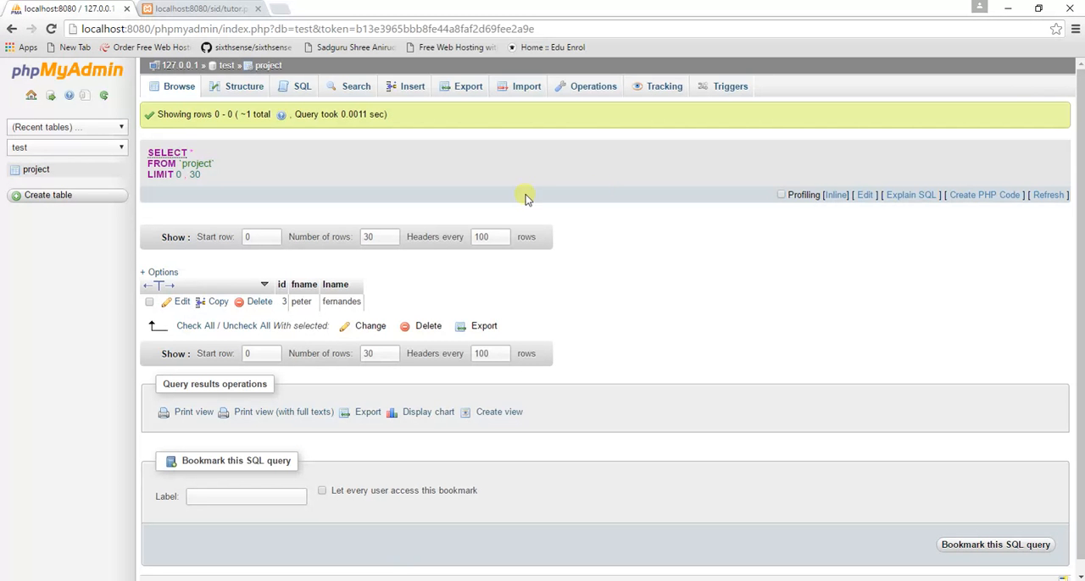
{"action": "mouse_move", "coordinate": [606, 188]}
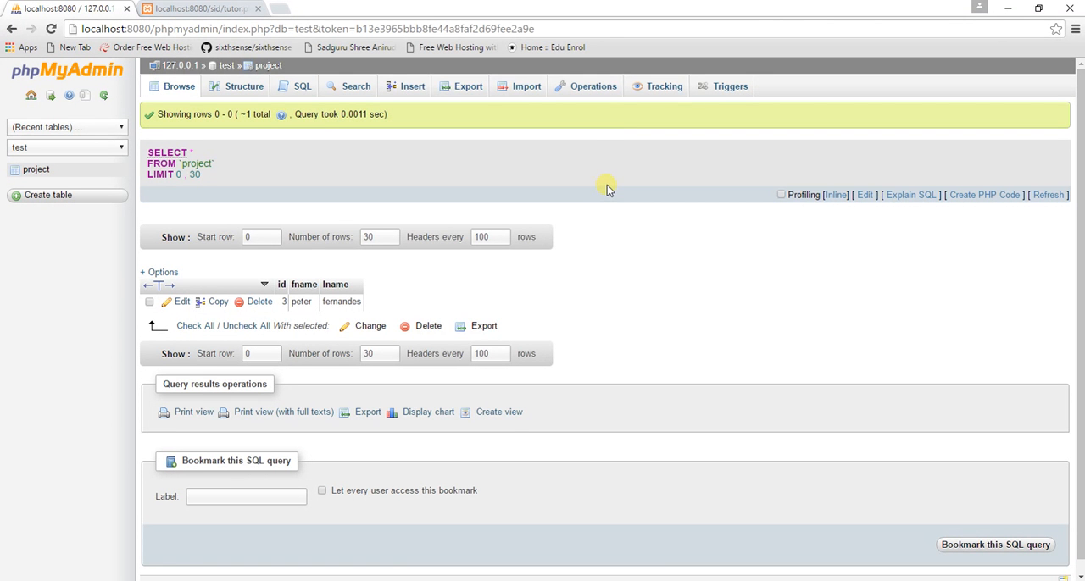
{"action": "mouse_move", "coordinate": [607, 186]}
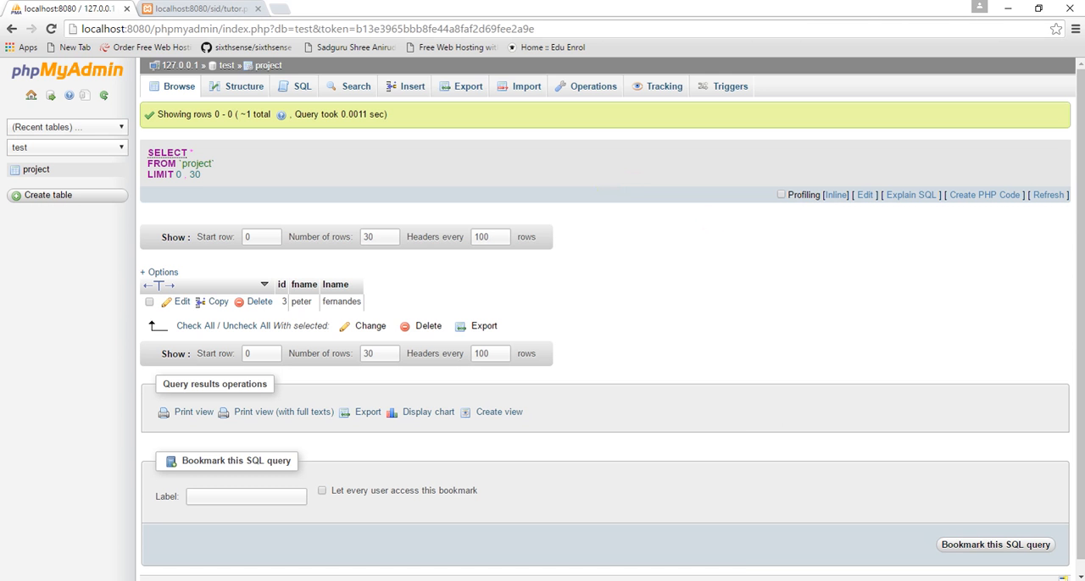